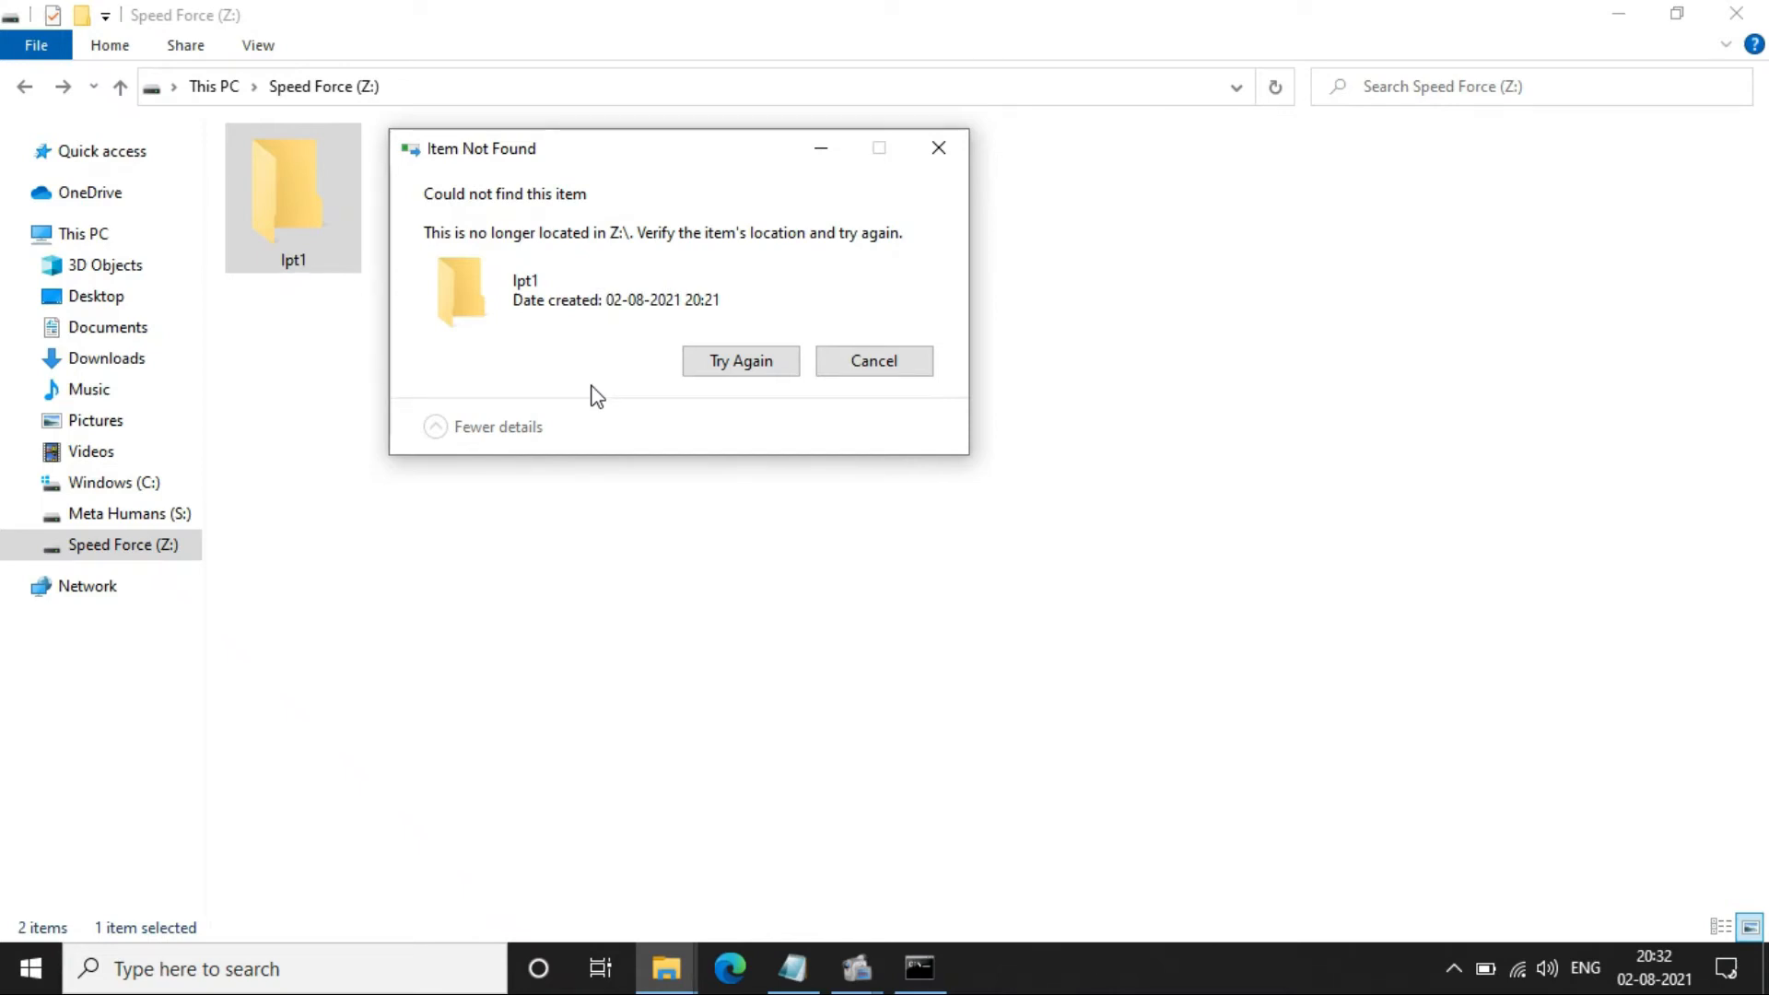
pyautogui.moveTo(411, 246)
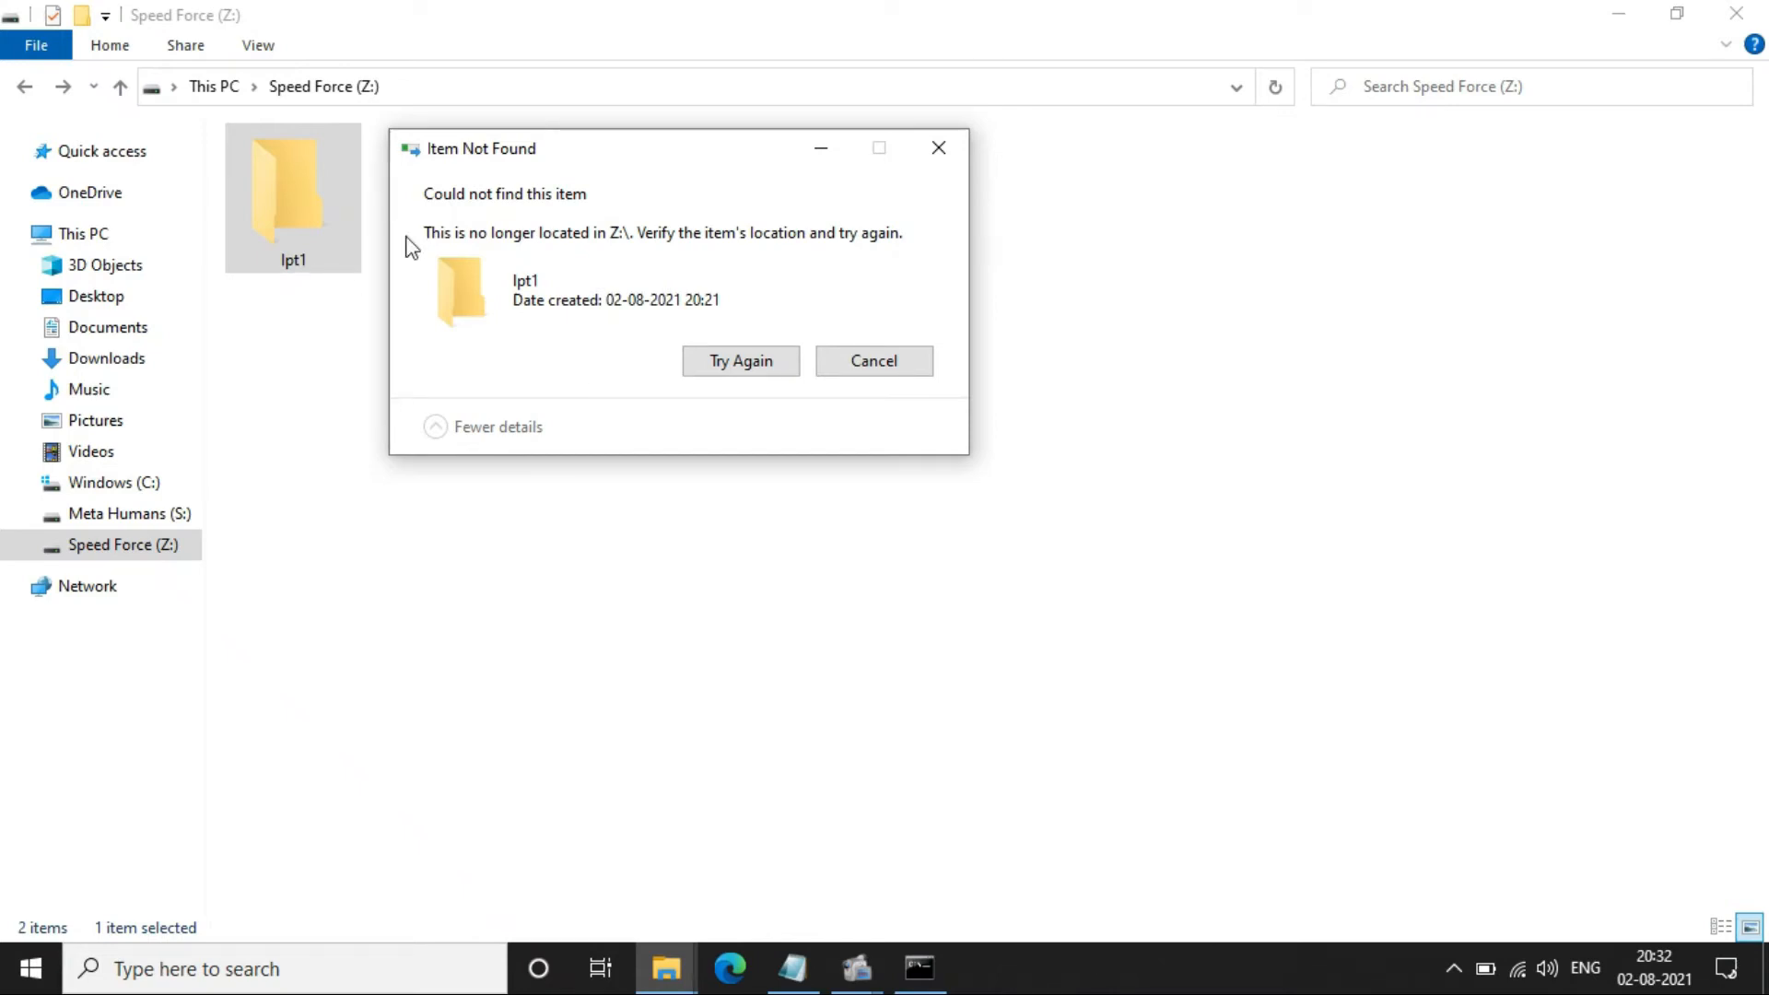
pyautogui.moveTo(426, 245)
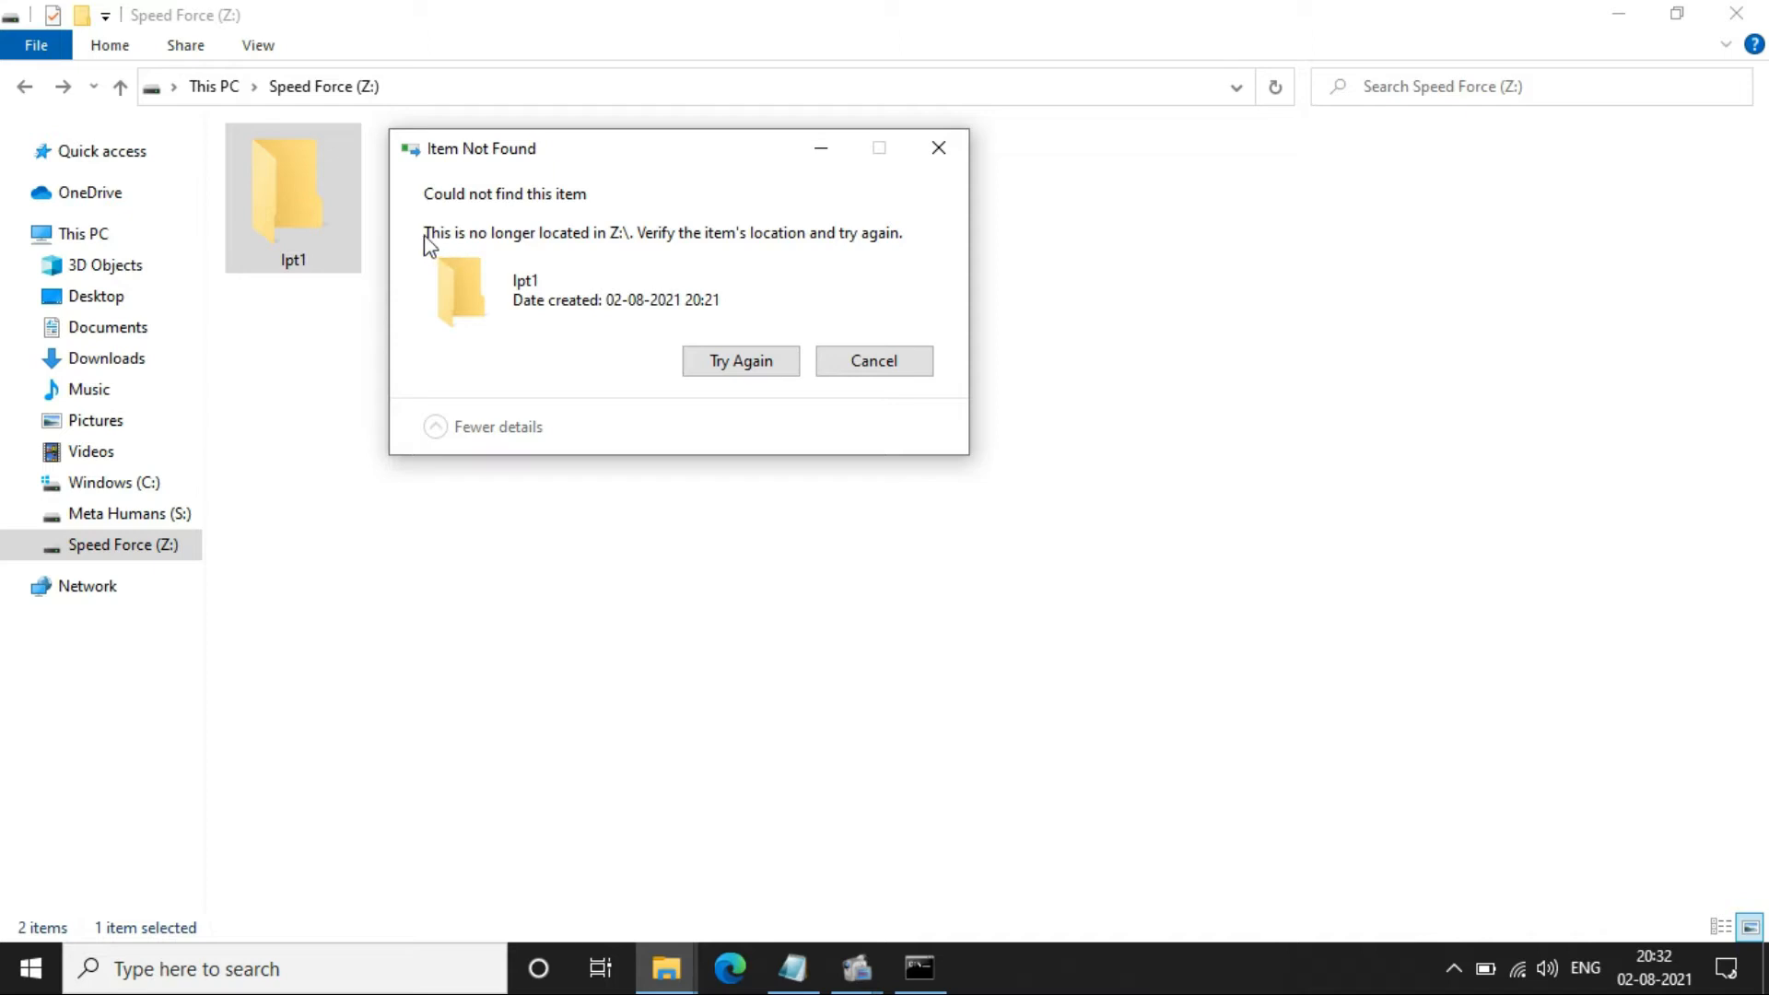
pyautogui.moveTo(931, 246)
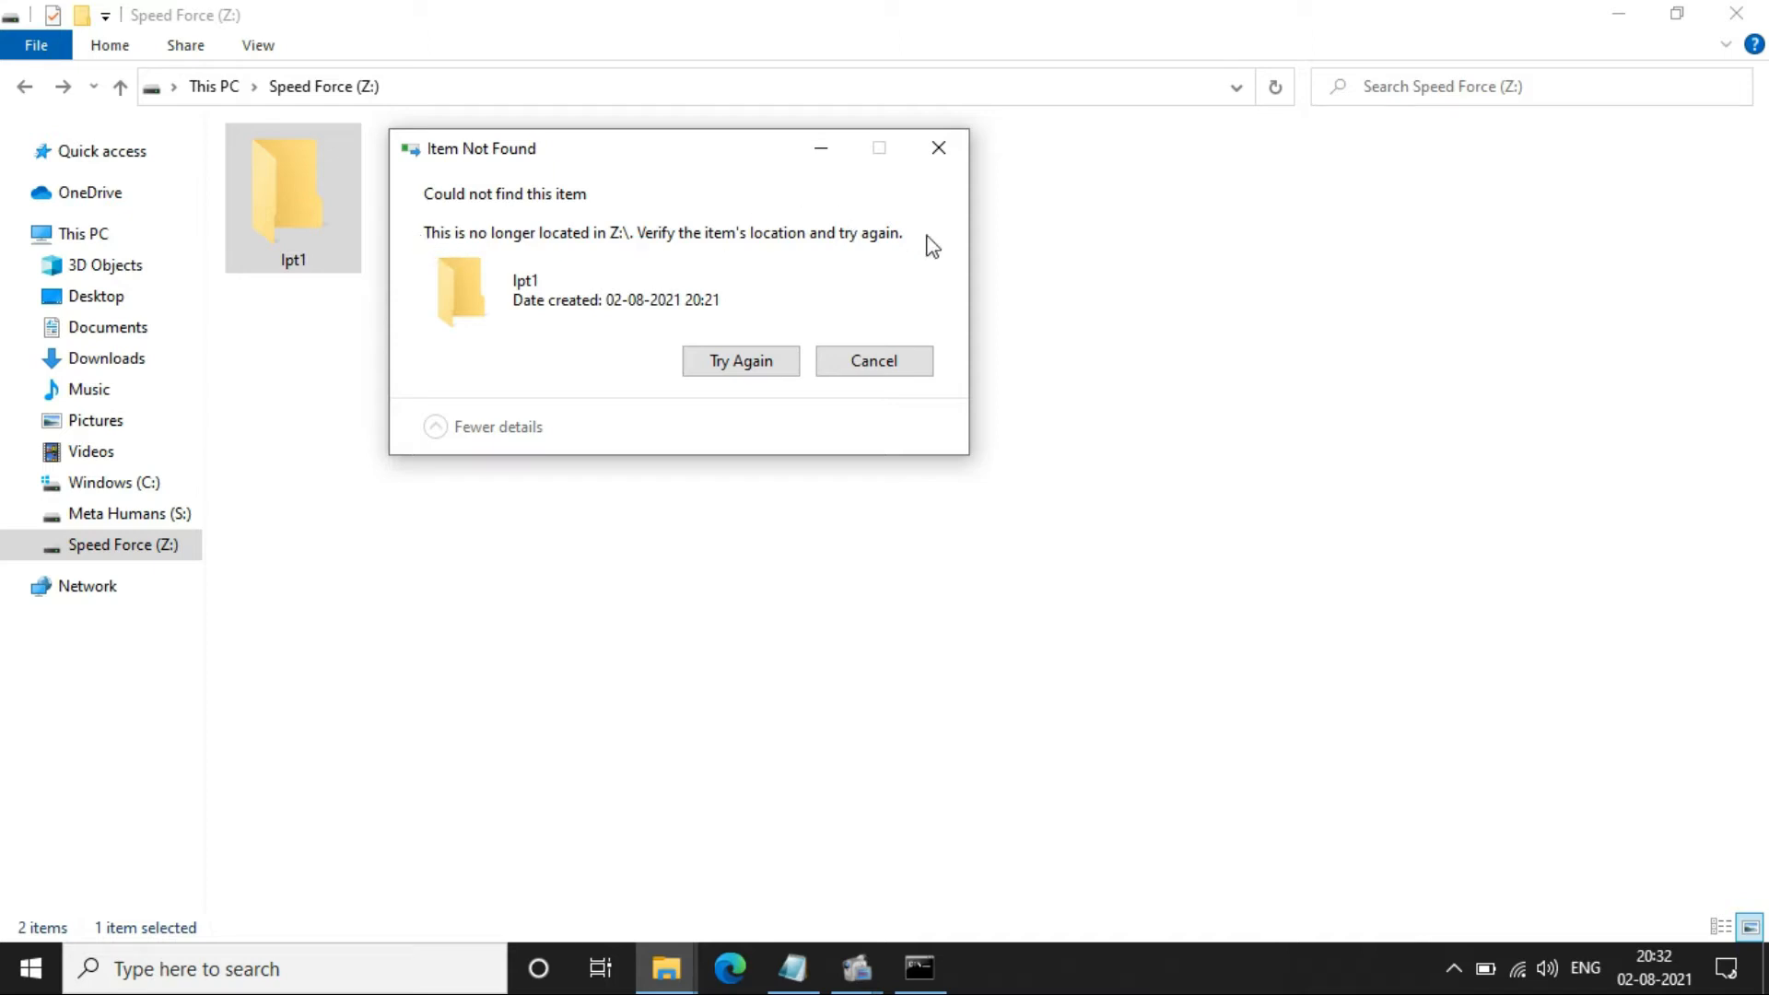
pyautogui.moveTo(707, 240)
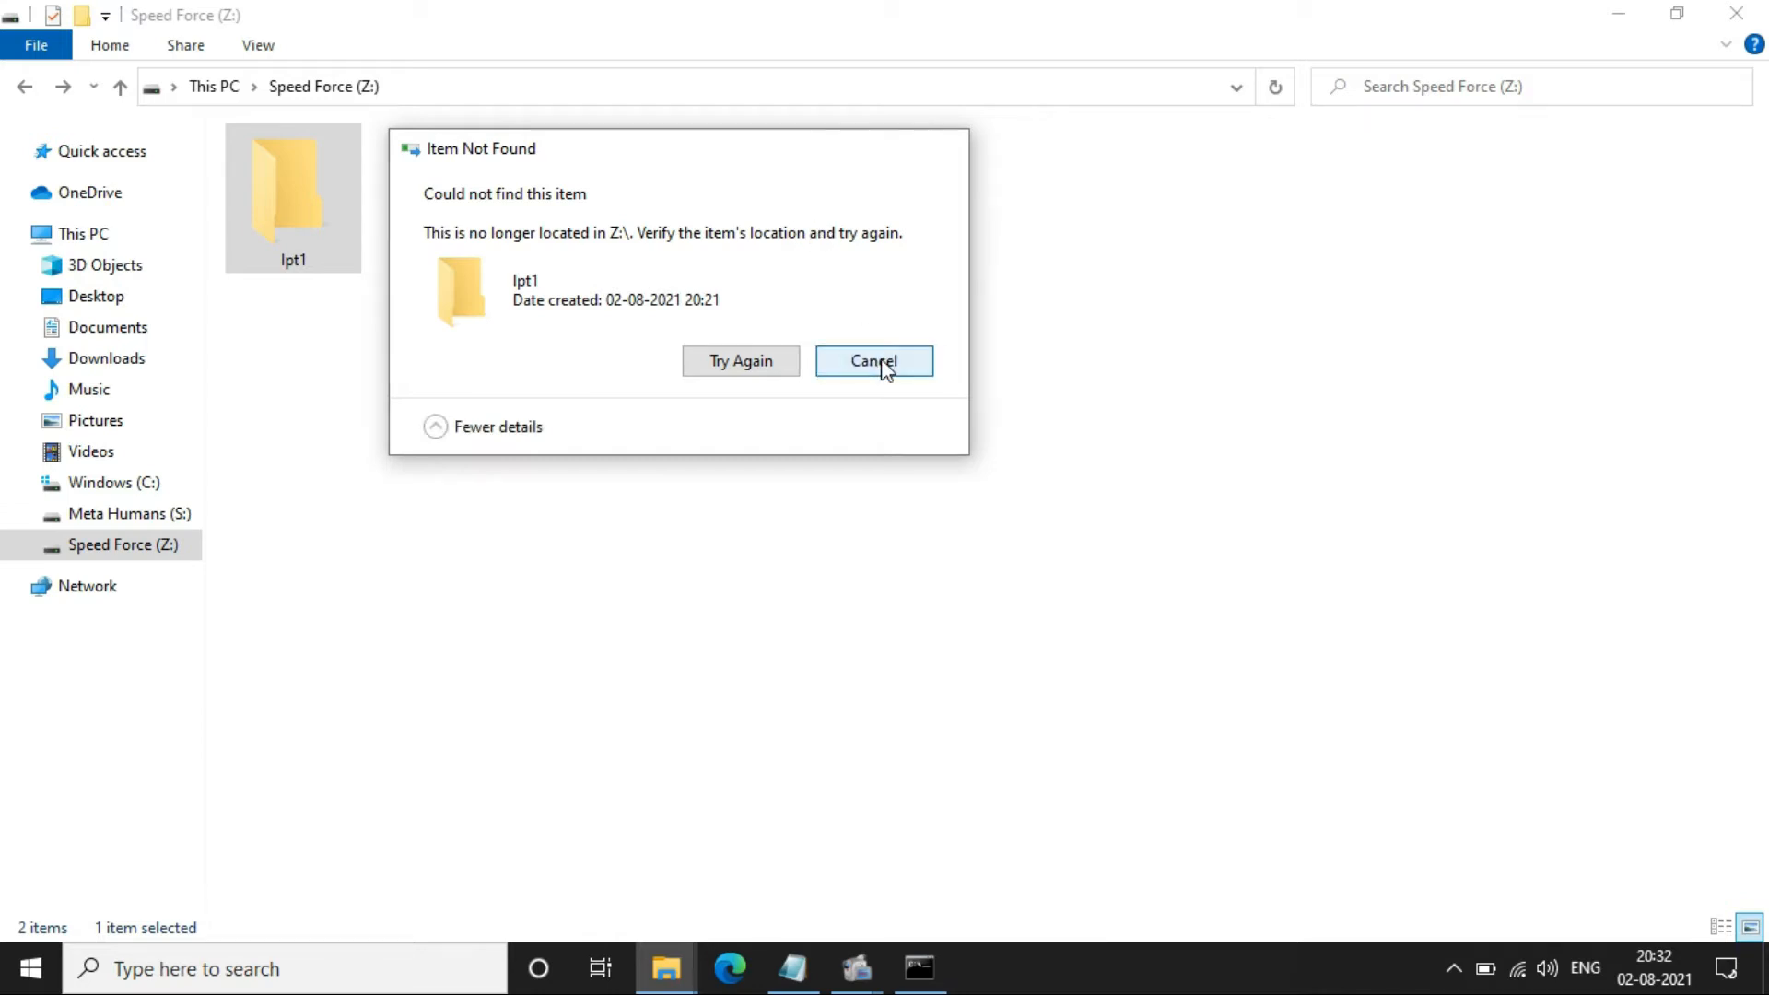
# - Dismiss the Item Not Found error, retry deleting lpt1 from Explorer, and close the repeated error
pyautogui.click(873, 361)
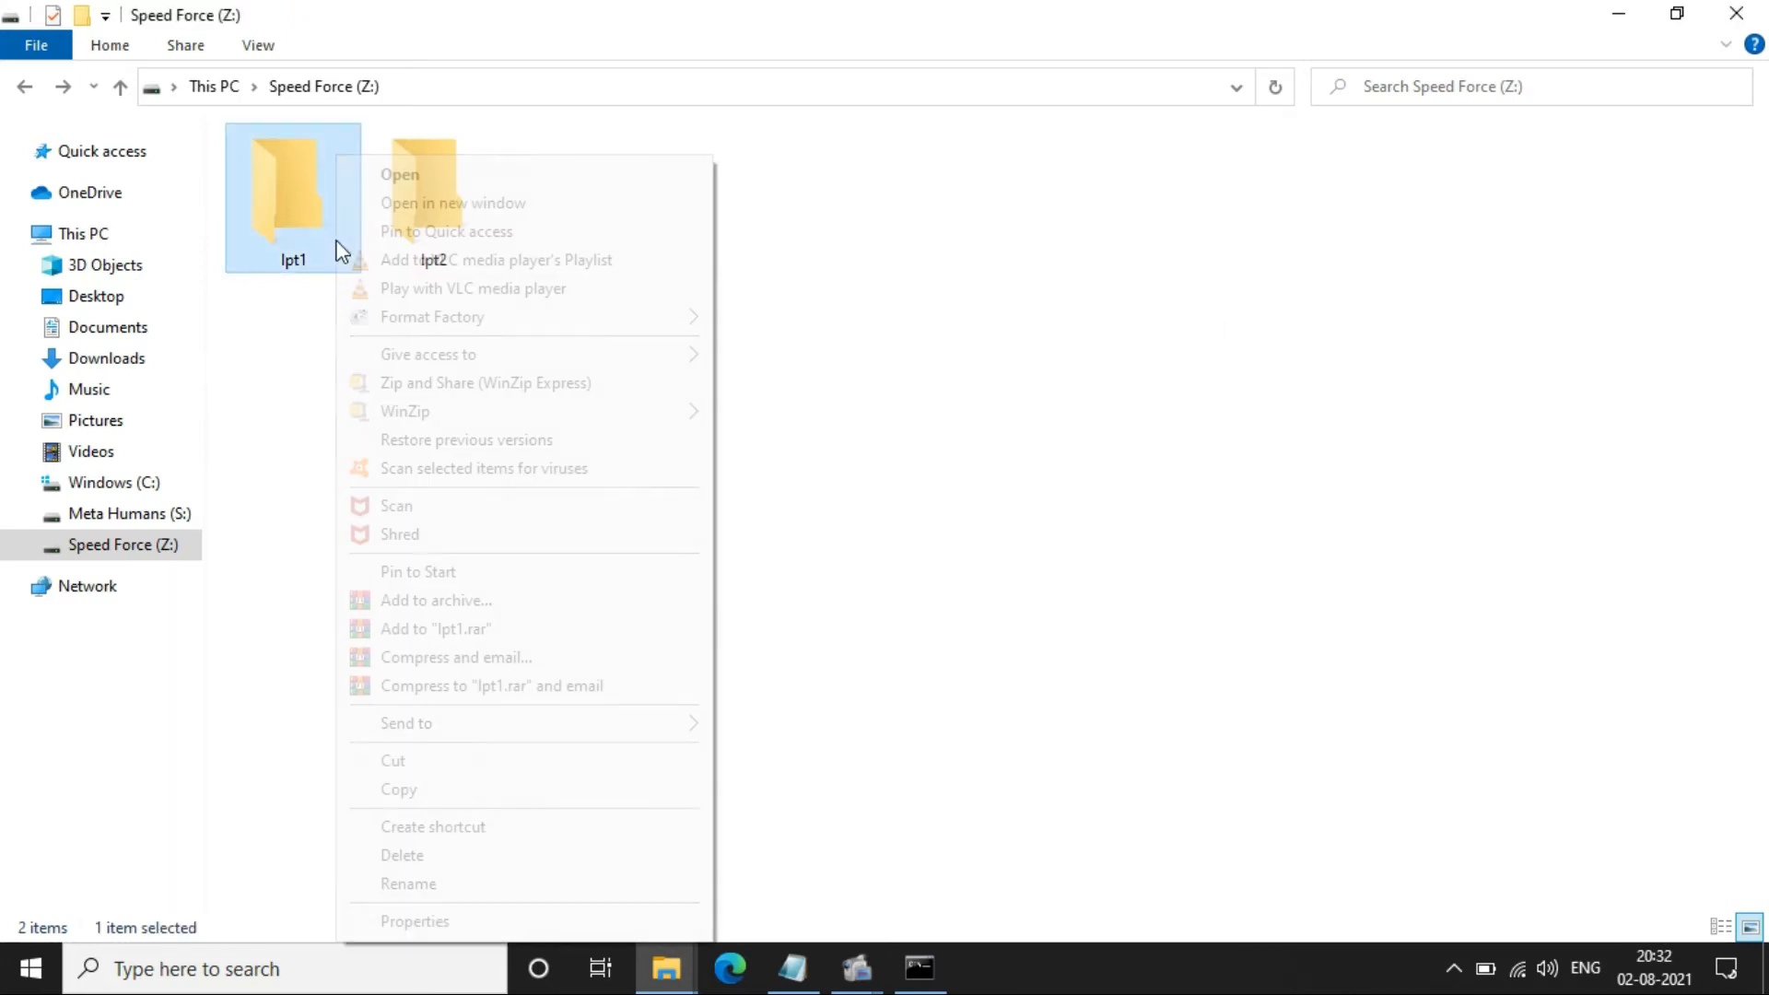
pyautogui.click(398, 174)
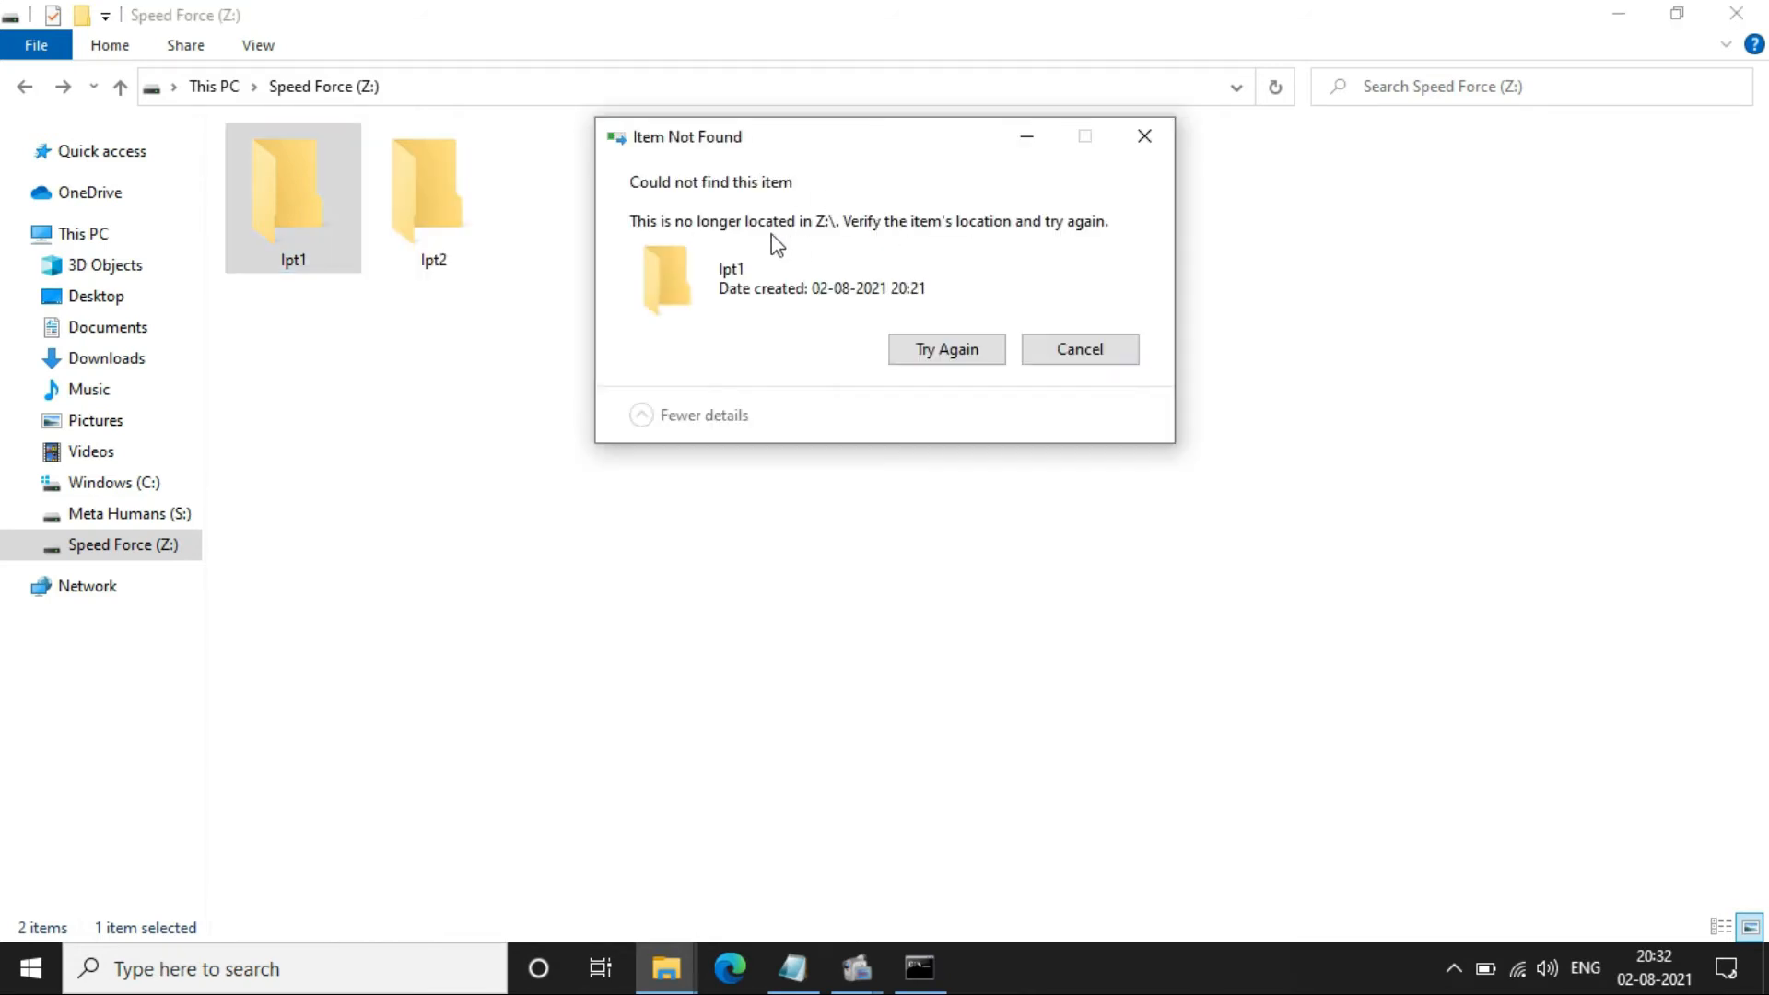
pyautogui.moveTo(930, 429)
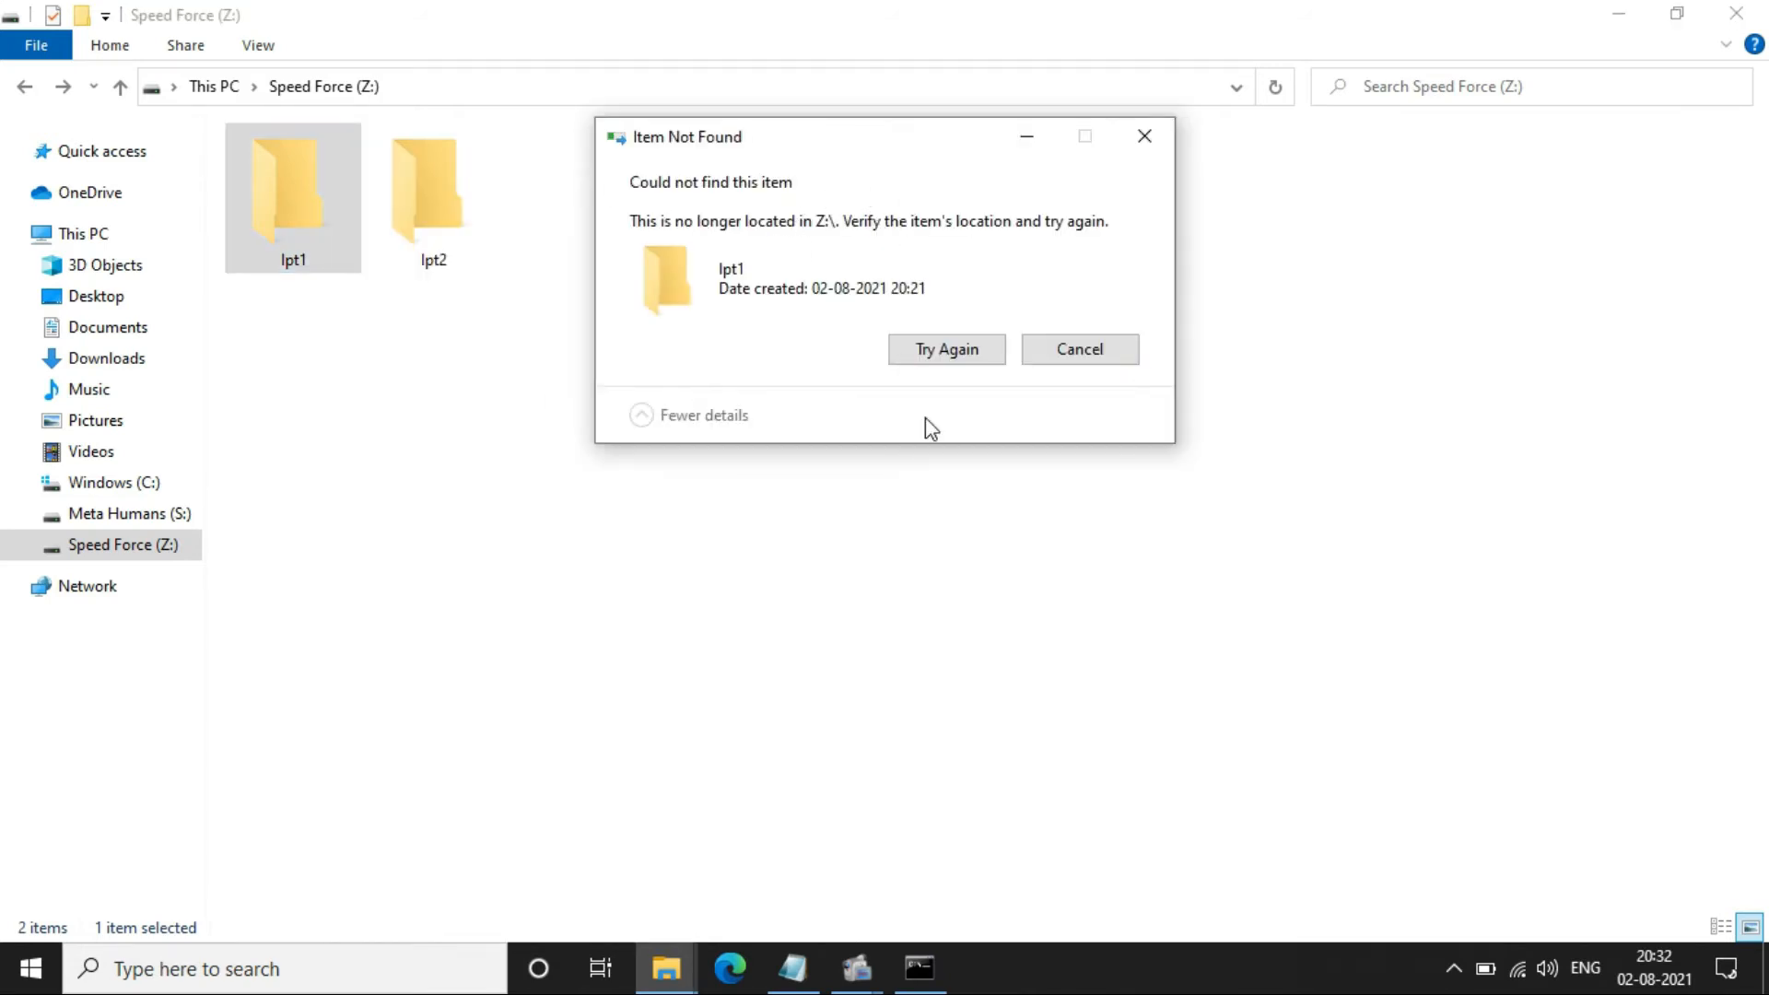
pyautogui.moveTo(1144, 135)
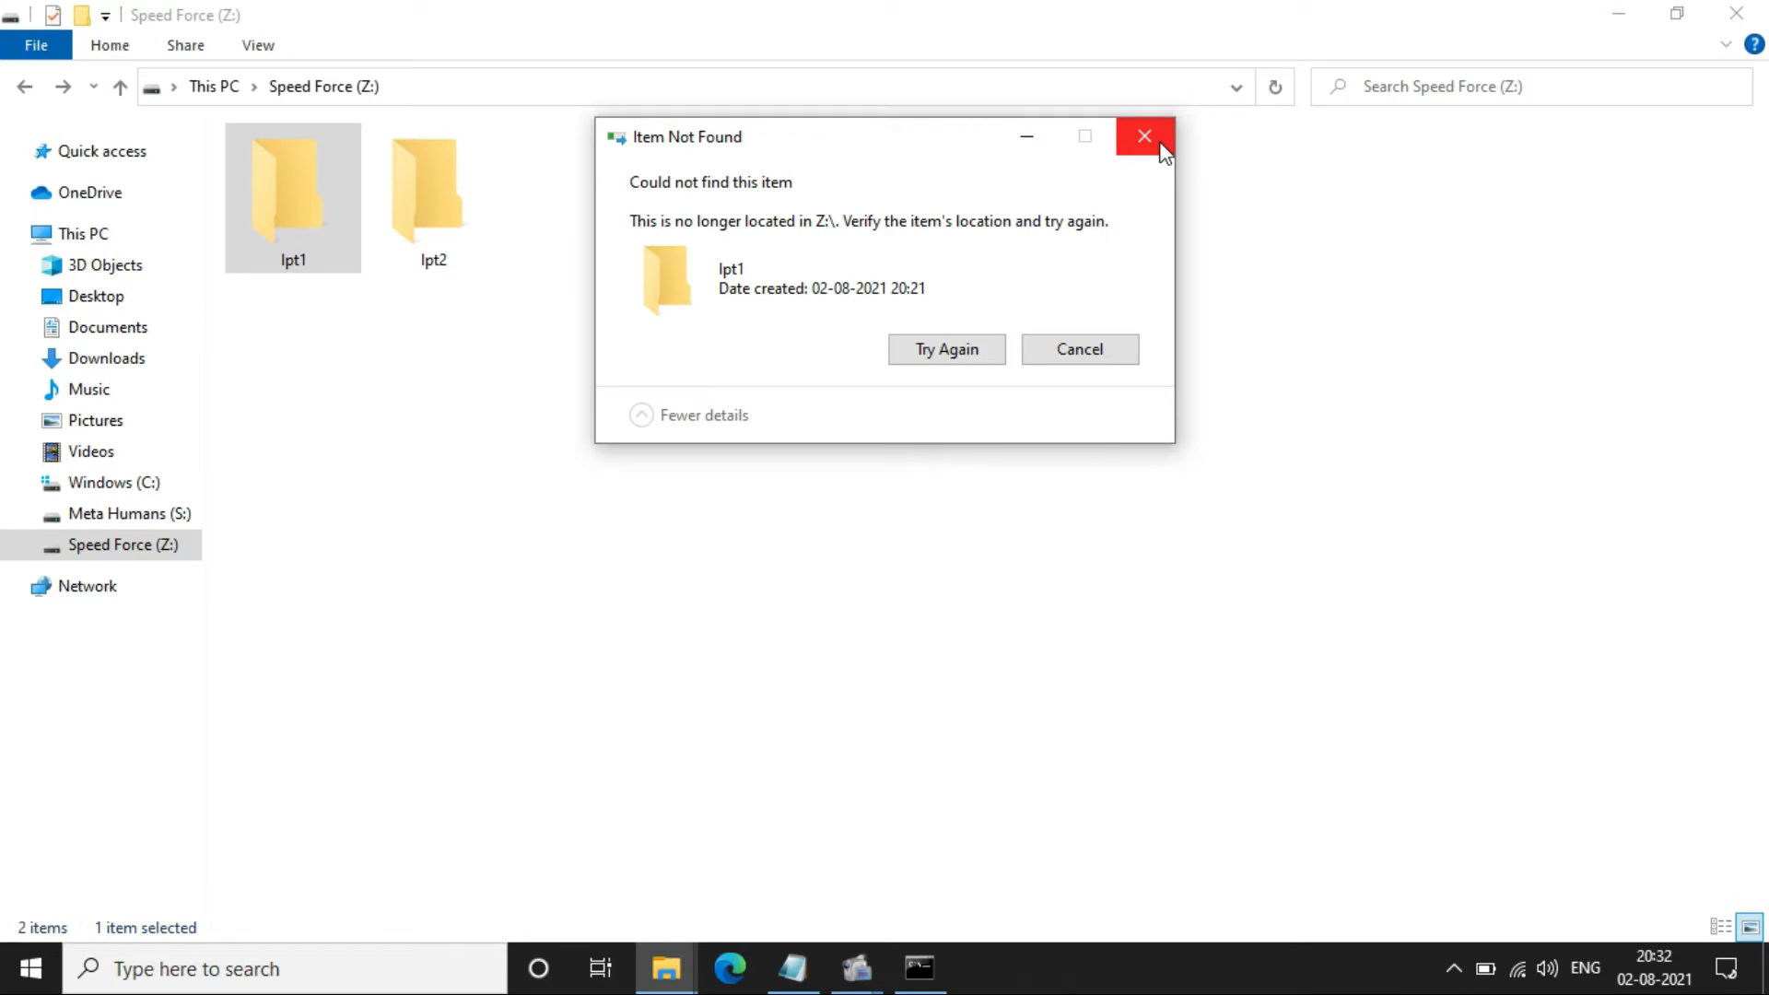
pyautogui.click(1144, 136)
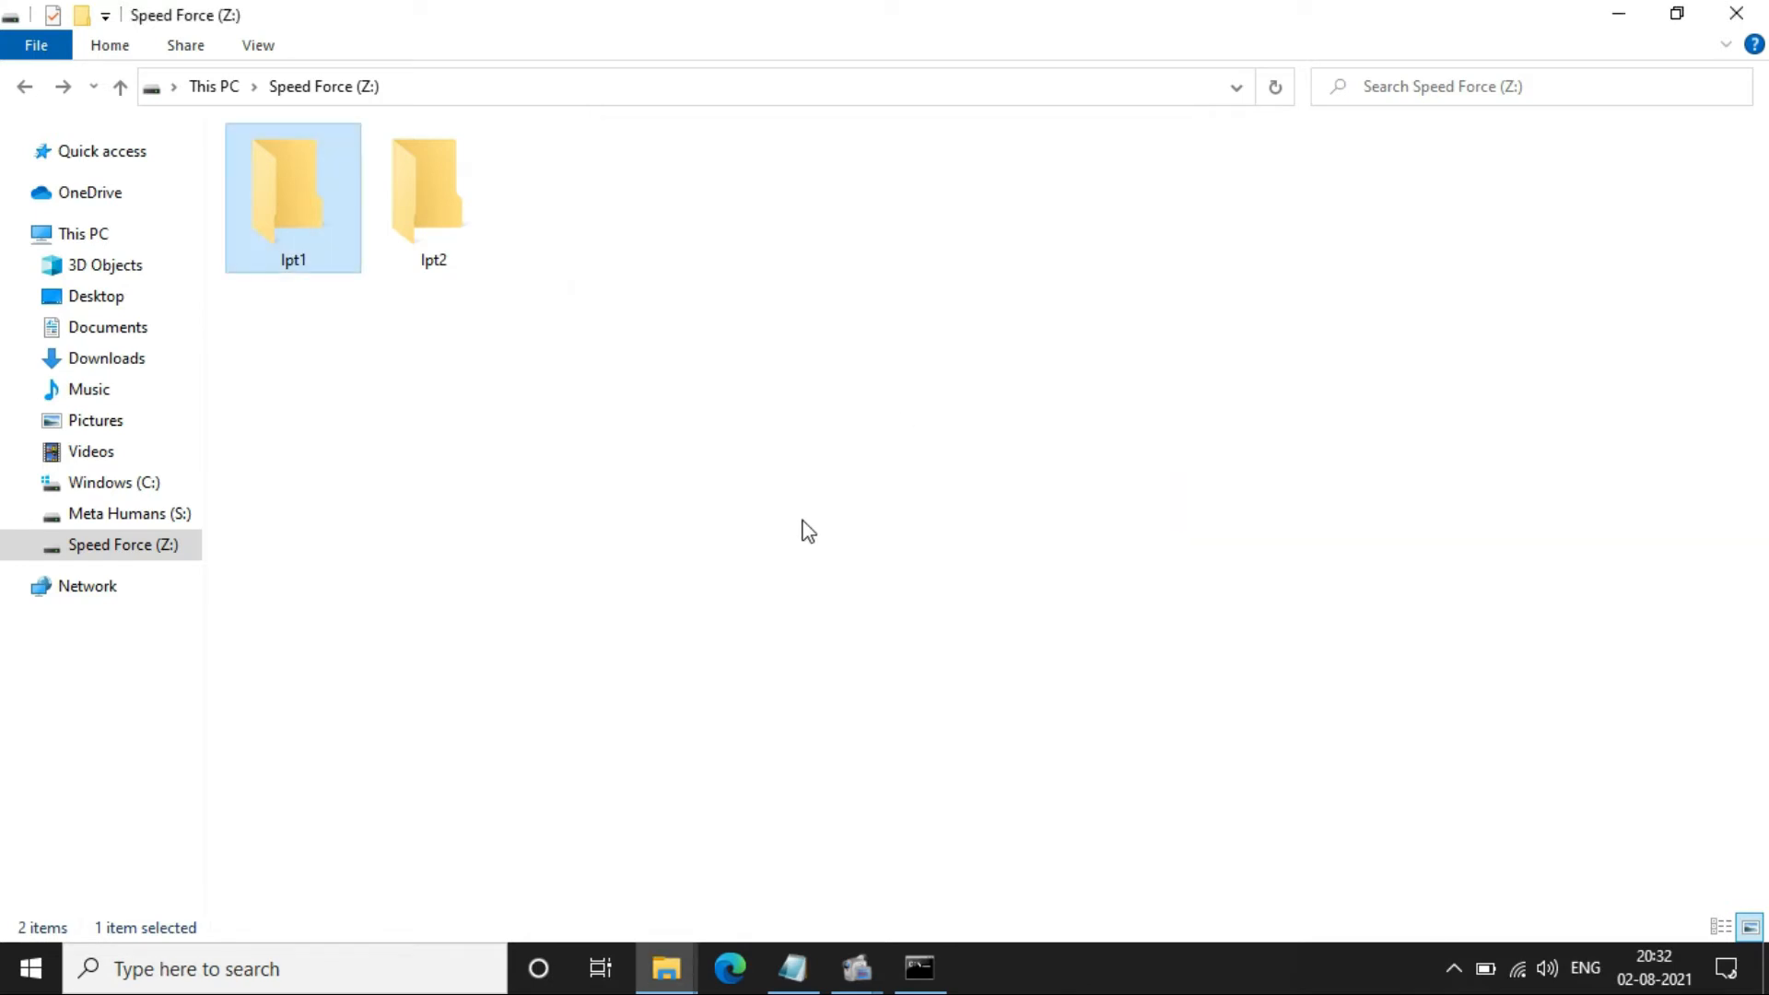
# - Start cmd, move up with cd .. twice, switch to Z: and enter rd /s "\\?\Z:\lpt1"
pyautogui.press('Win+r')
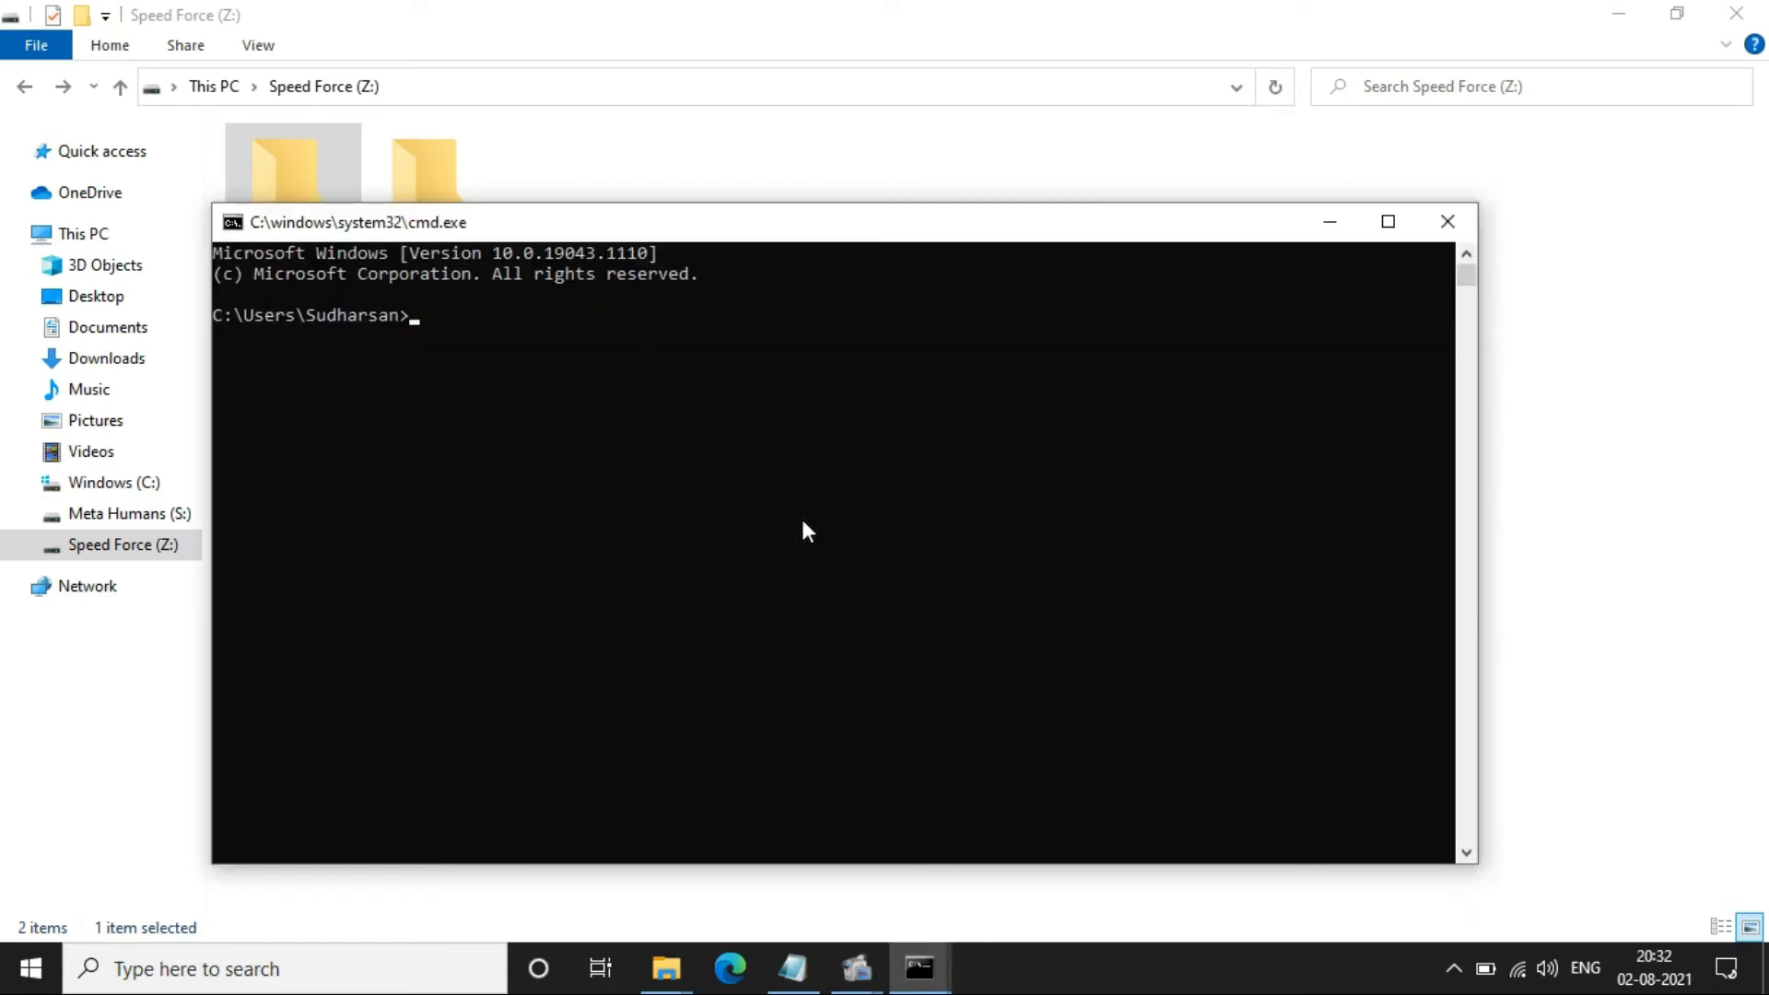
pyautogui.write('cd ..')
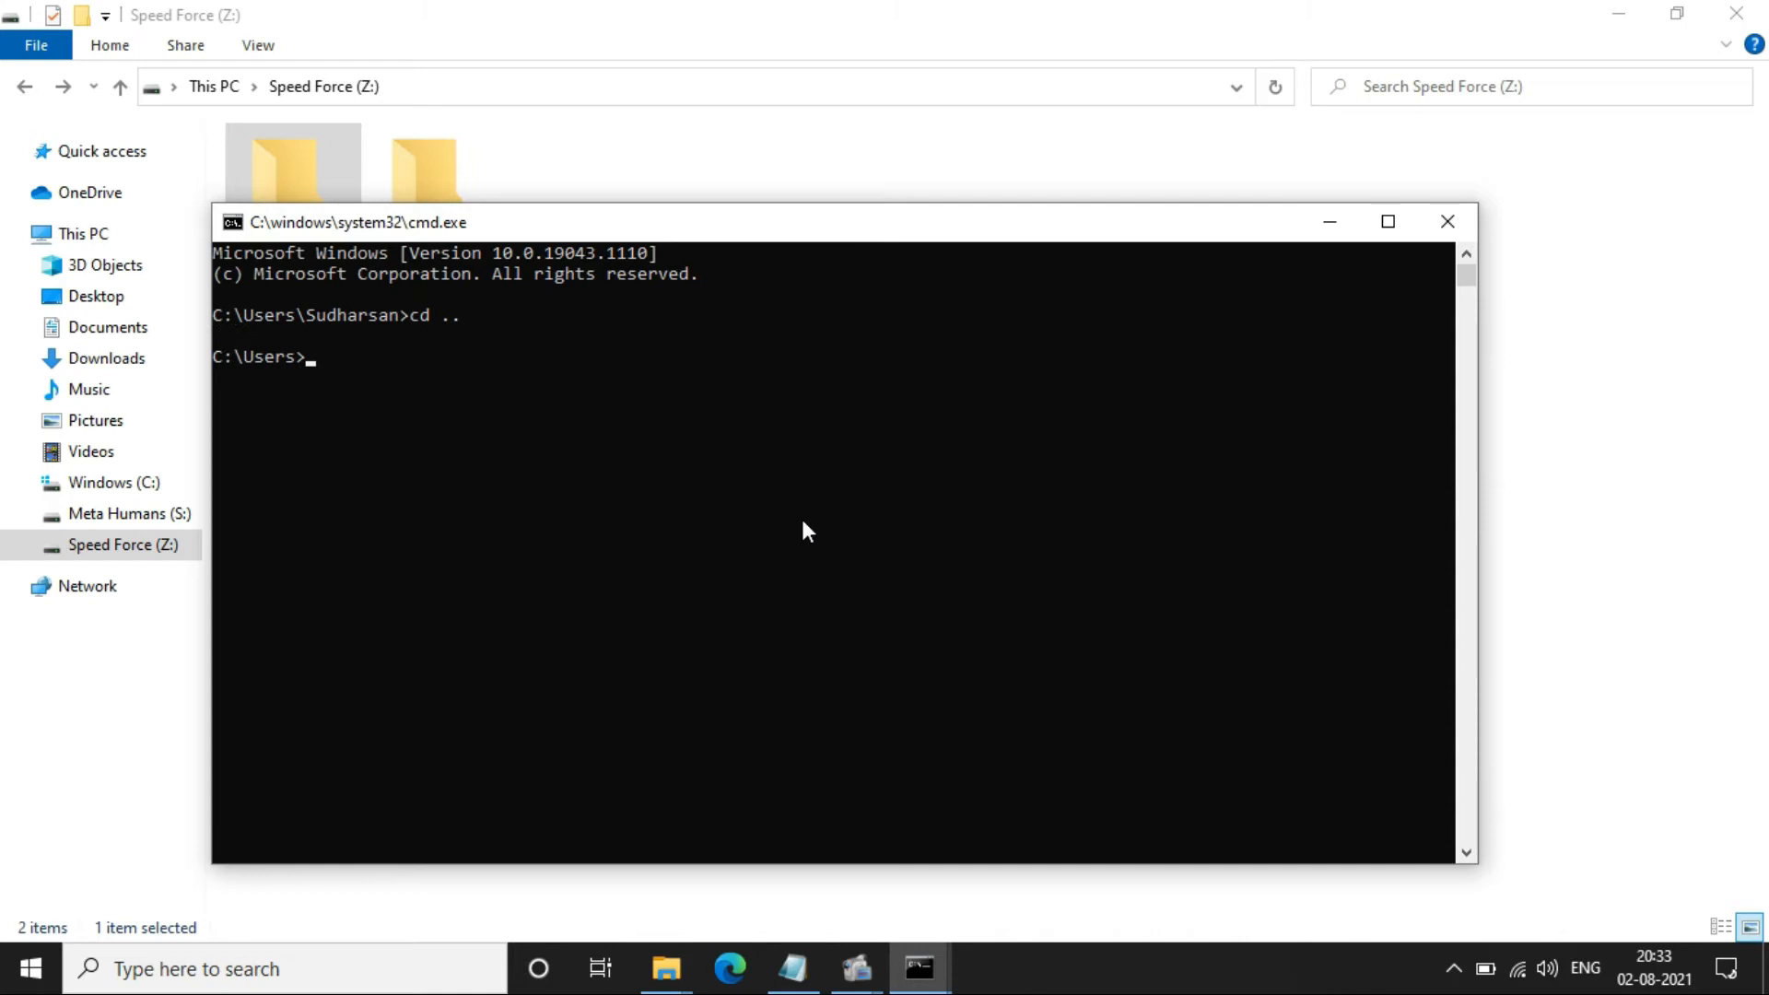
pyautogui.write('cd ..')
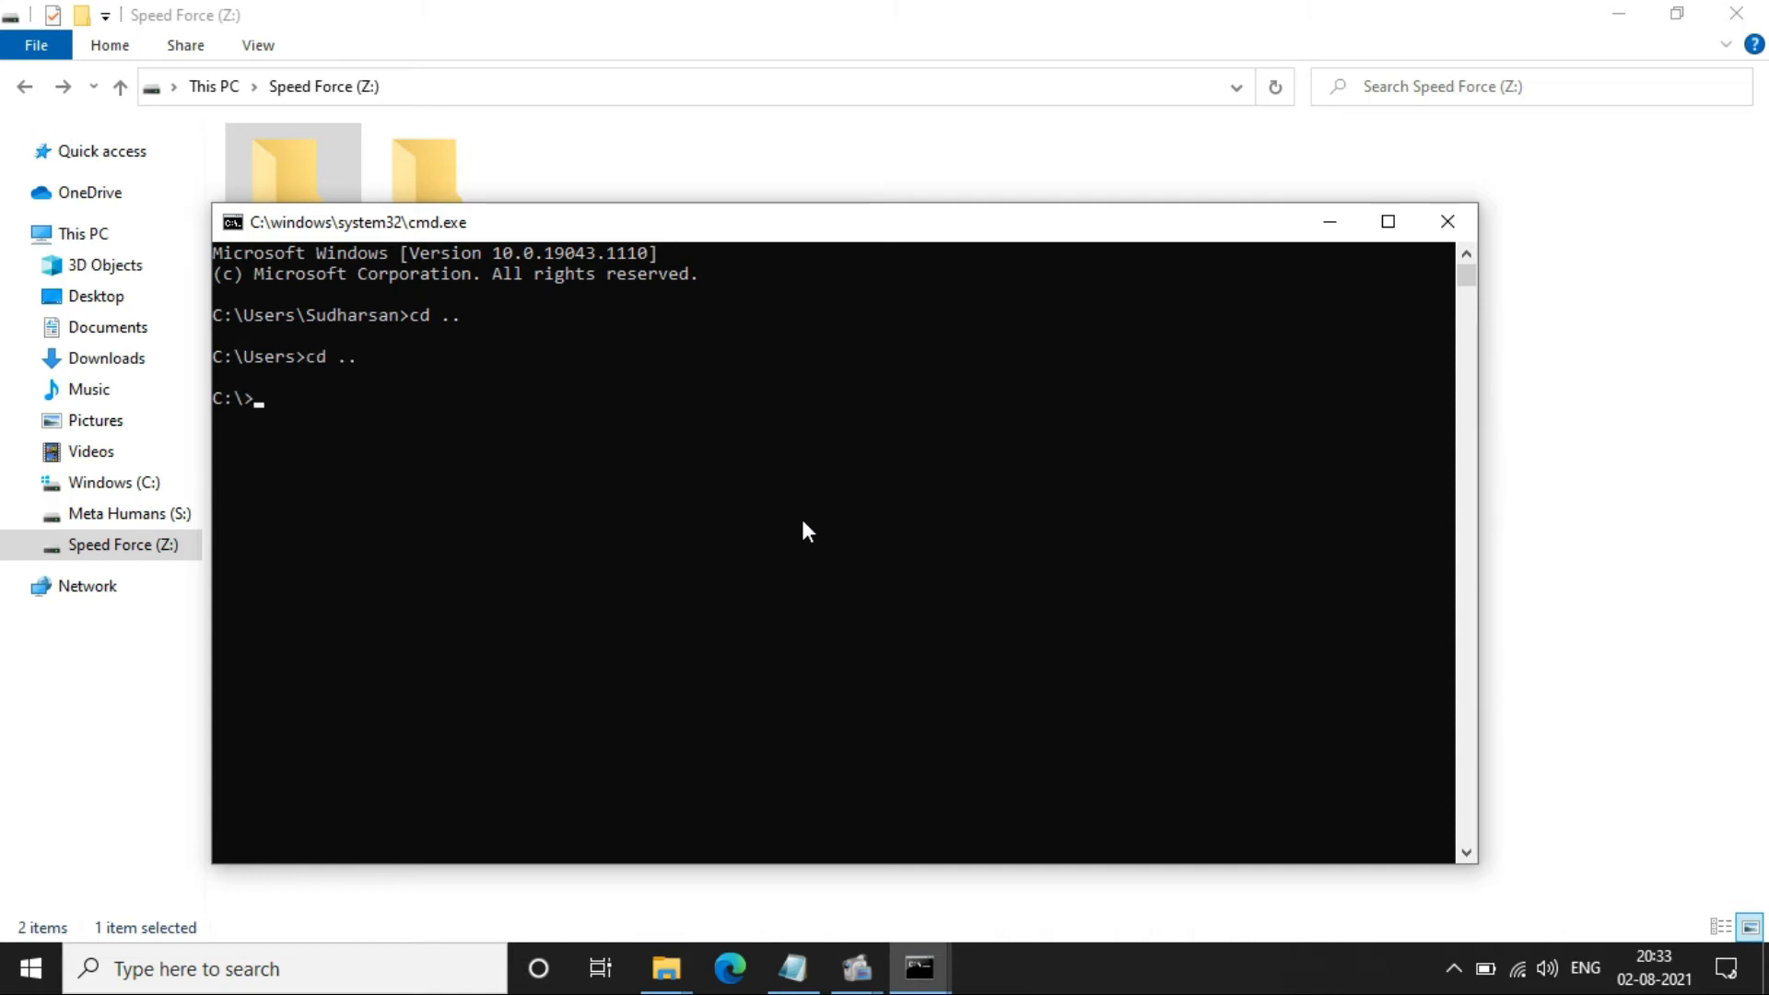
pyautogui.write('Z:')
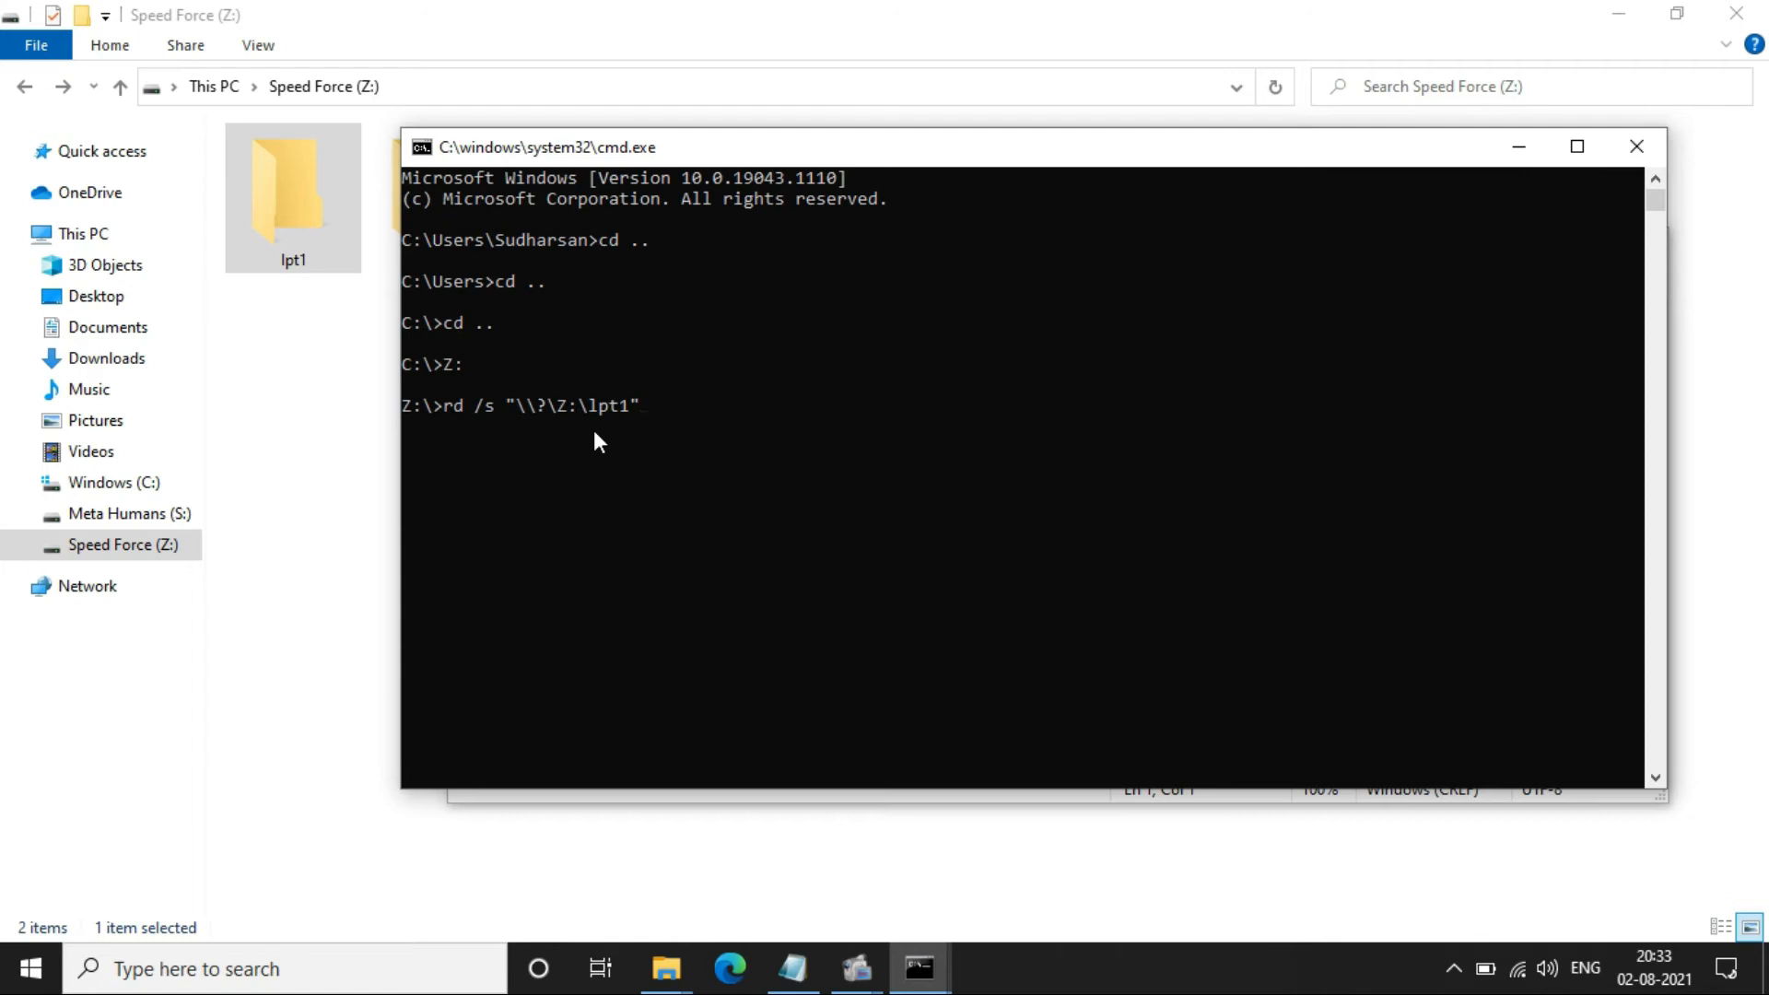
# - Run the rd /s command, confirm with y to remove lpt1, and bring the Notepad copy of the command forward
pyautogui.press('enter')
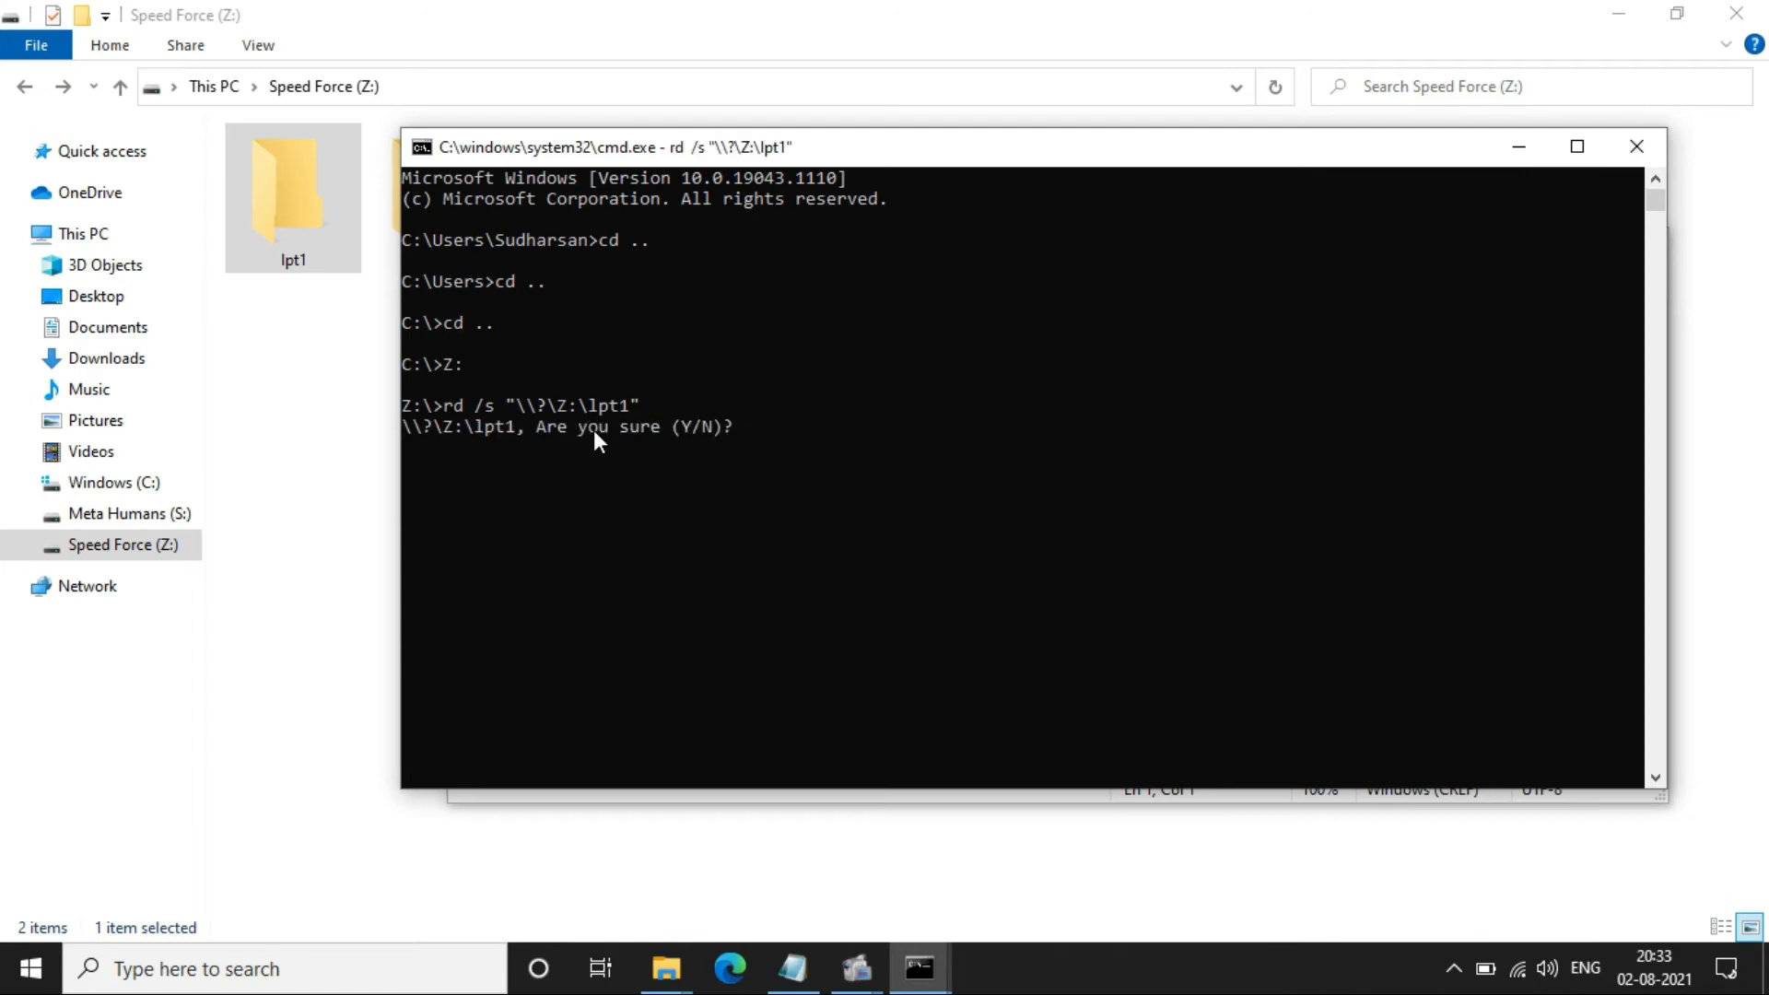
pyautogui.write('y')
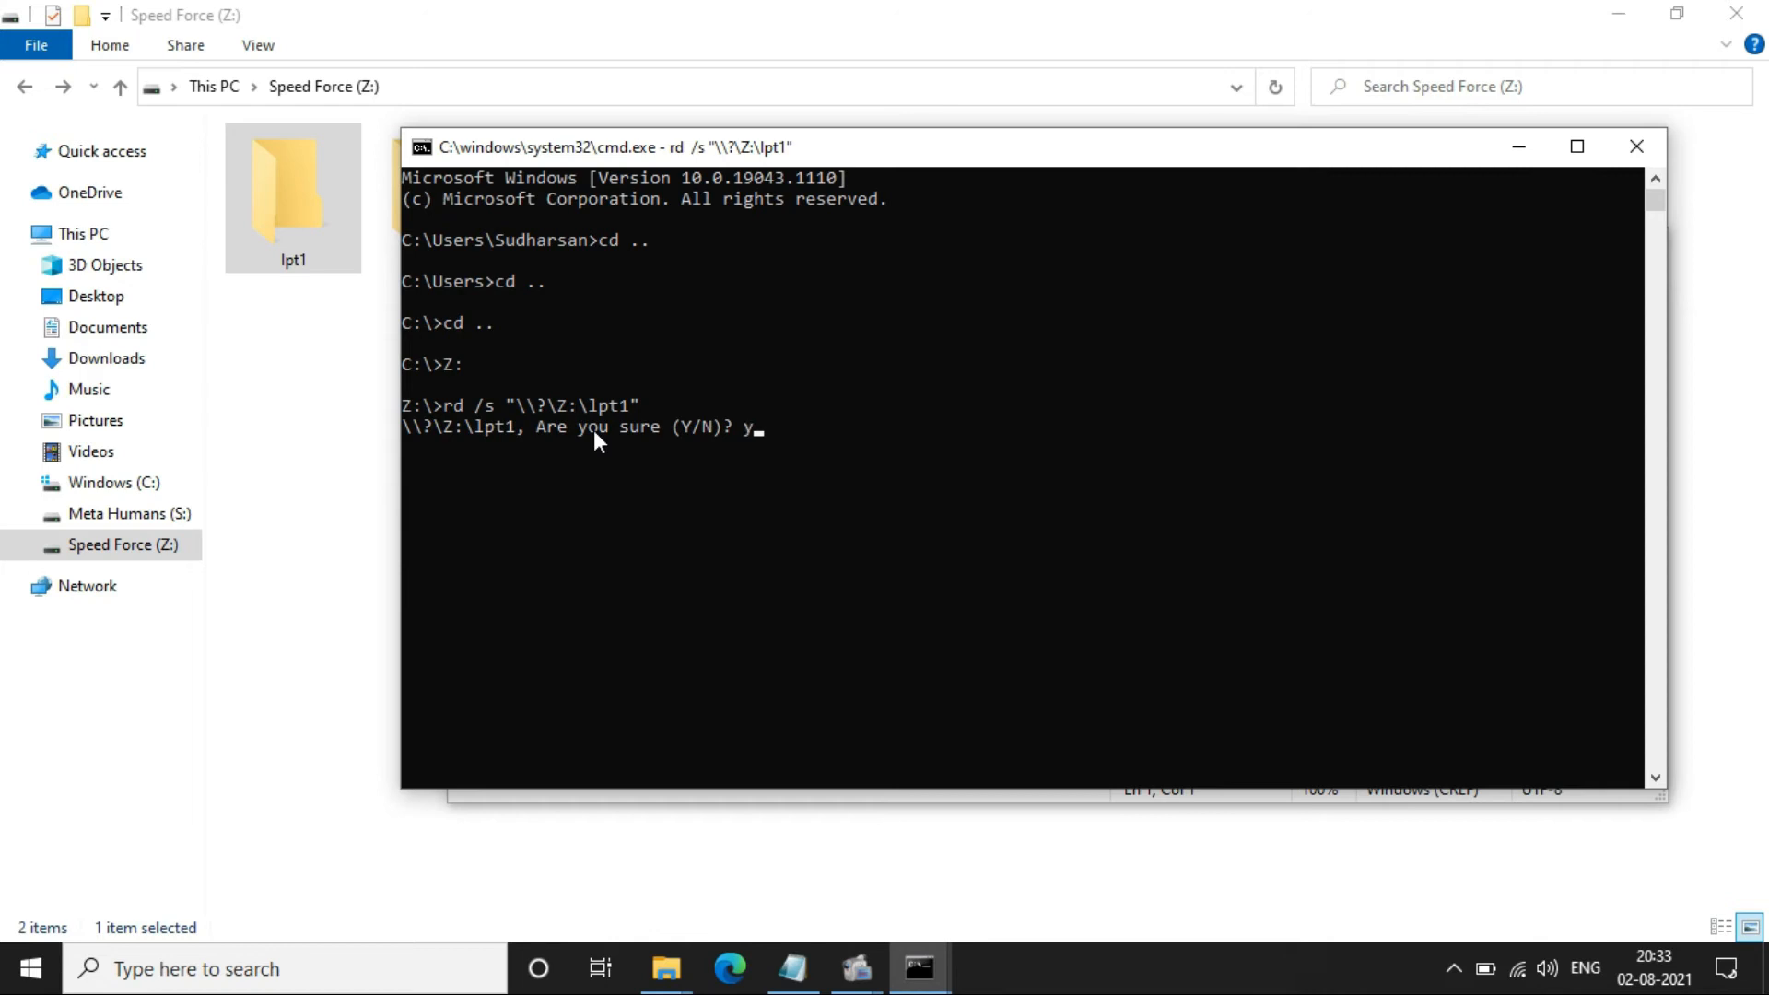
pyautogui.press('enter')
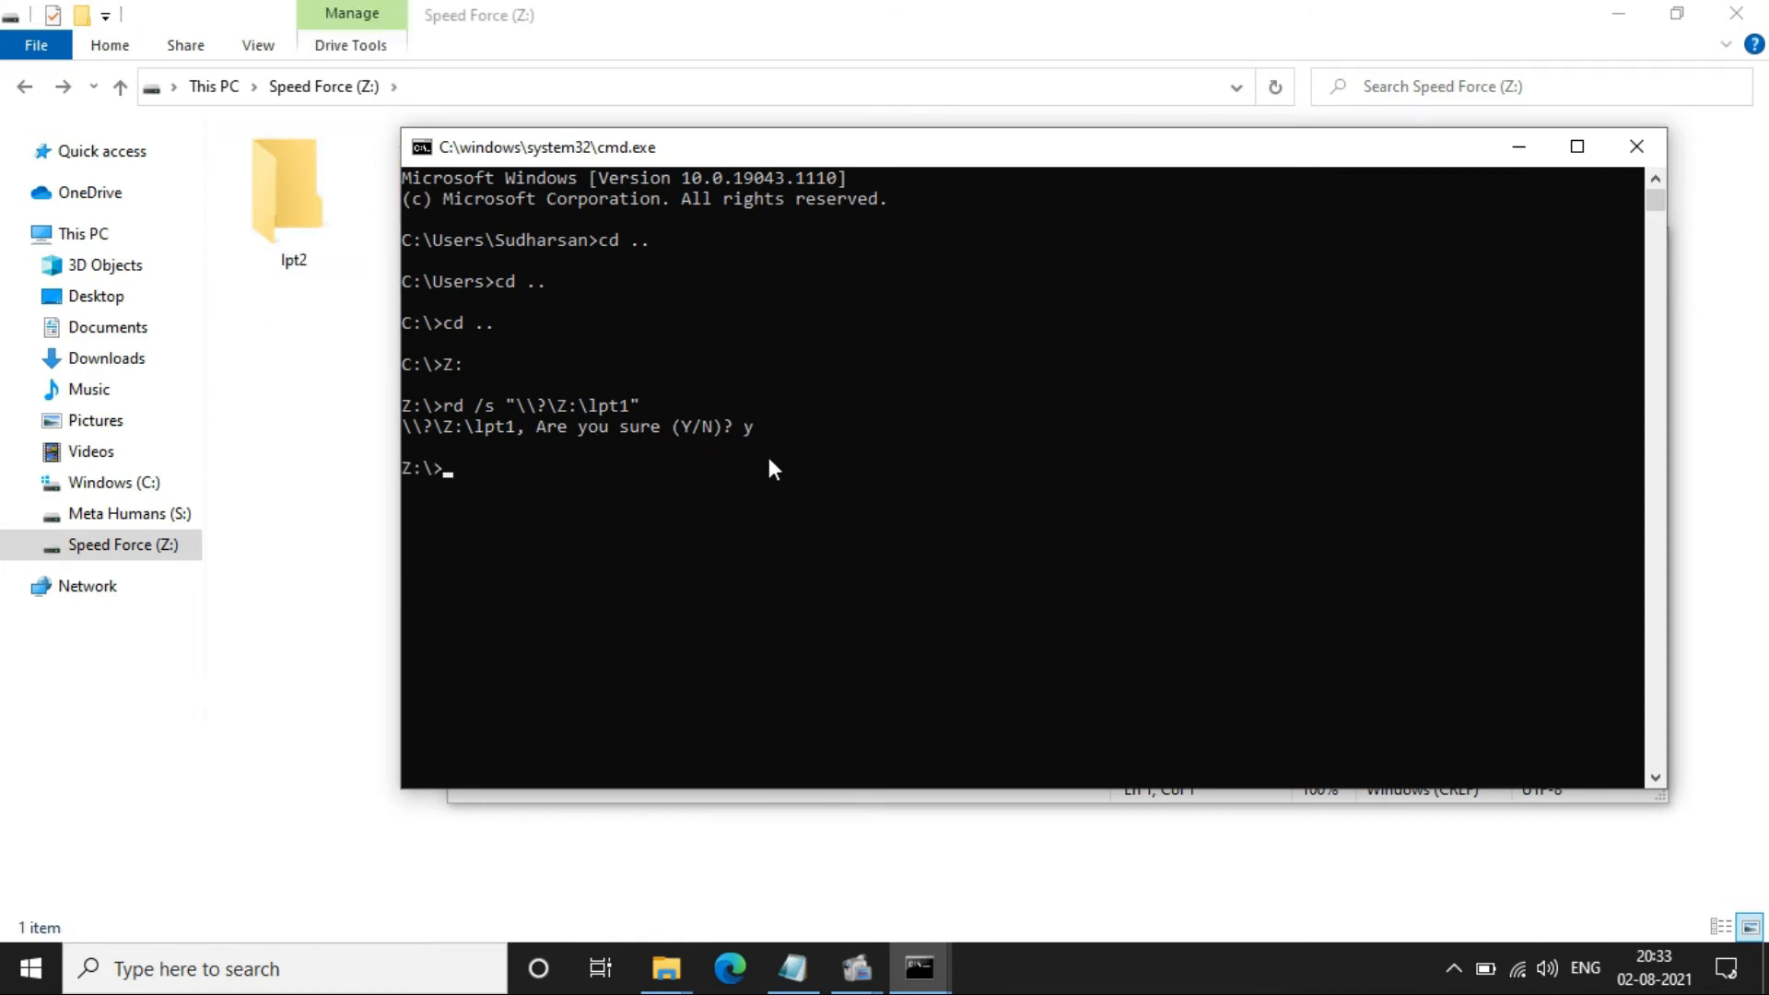
pyautogui.doubleClick(608, 405)
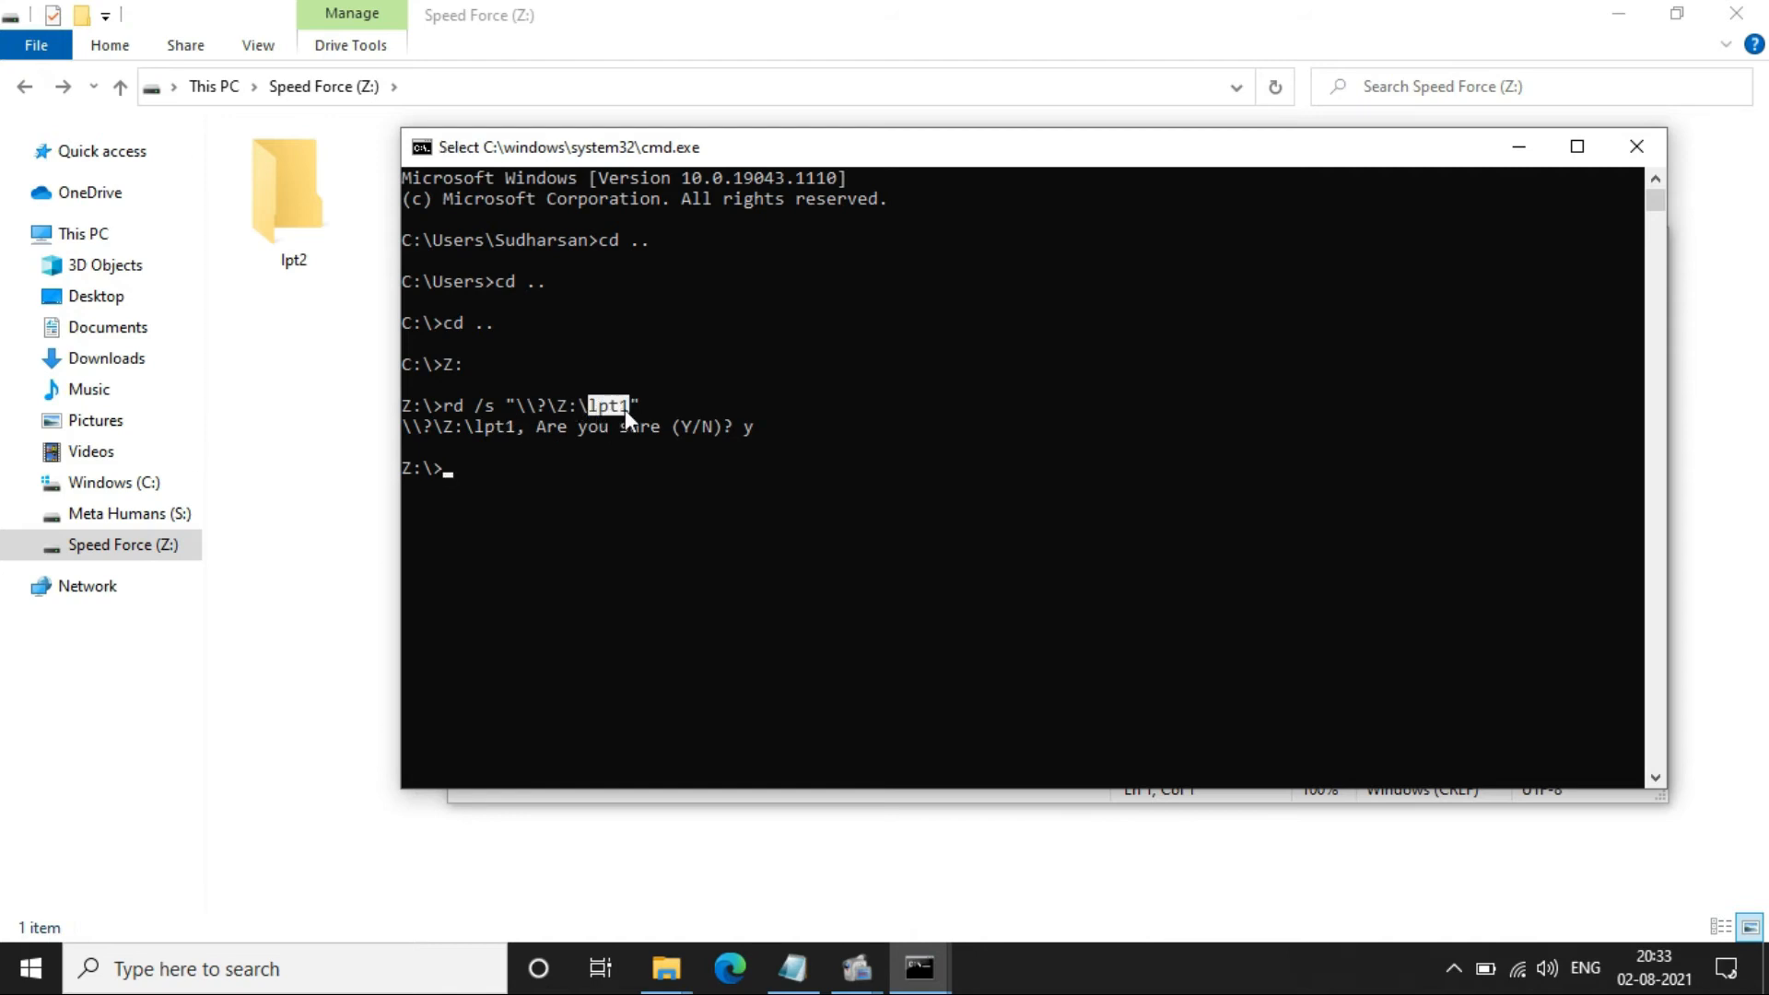
pyautogui.moveTo(323, 421)
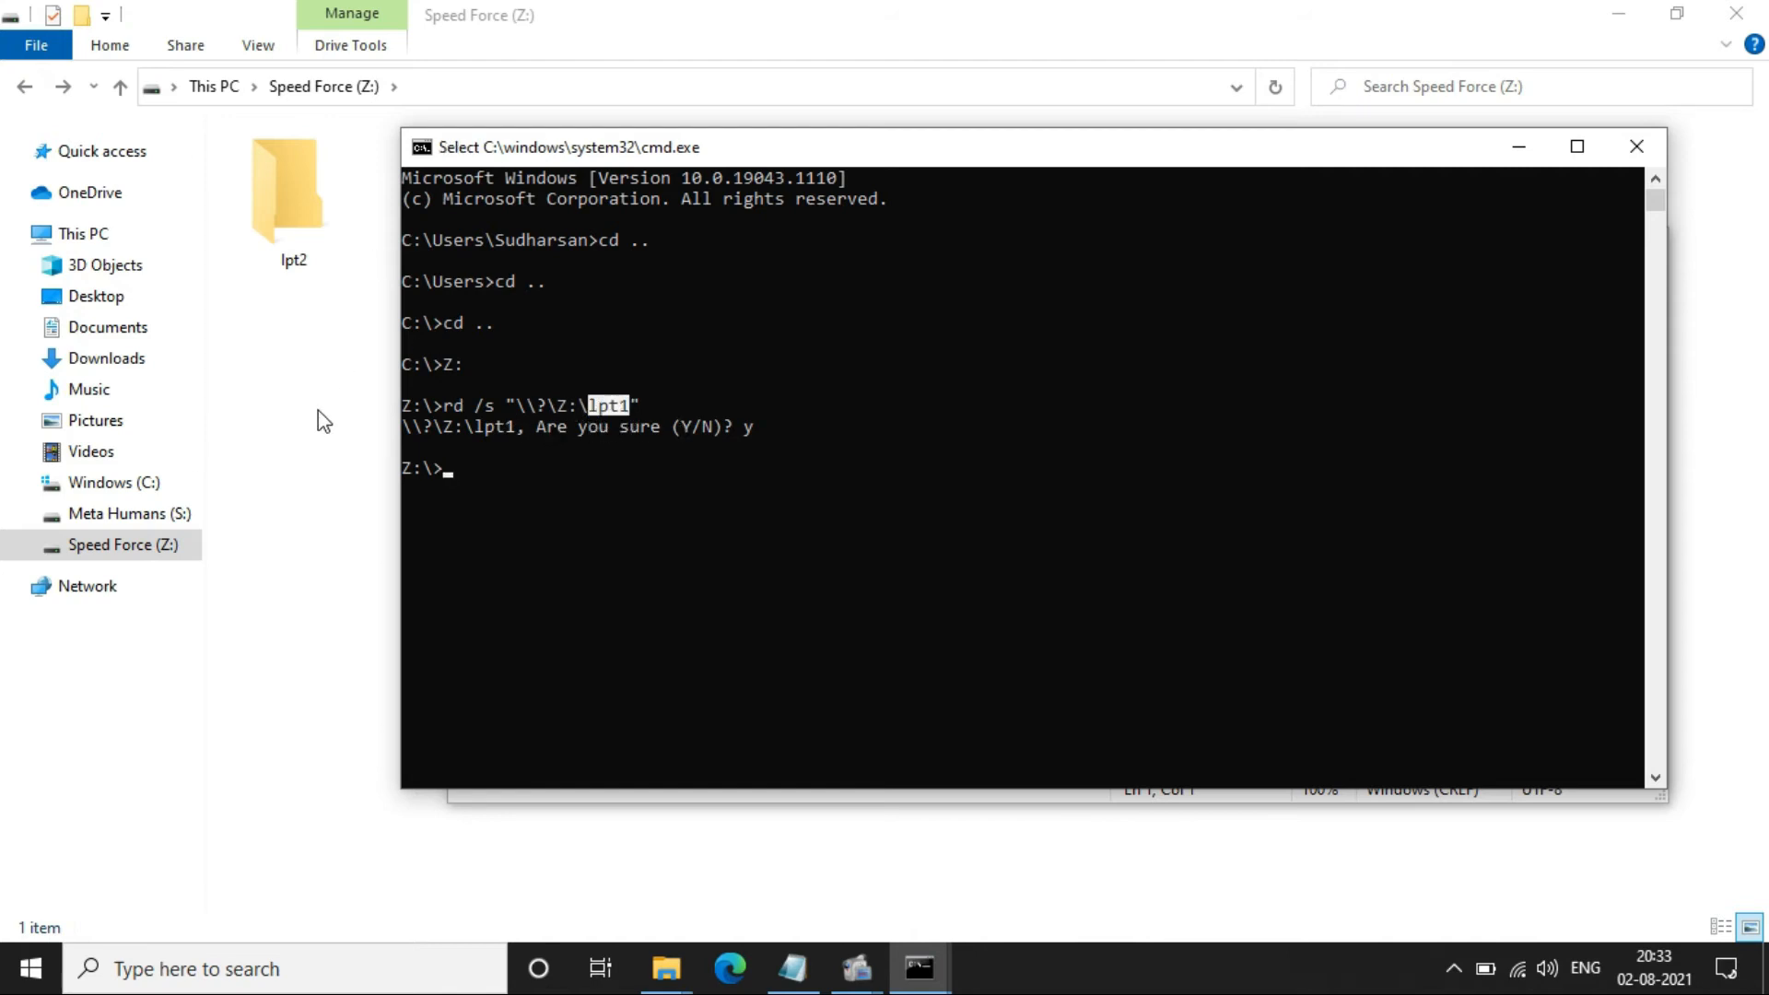
pyautogui.moveTo(389, 463)
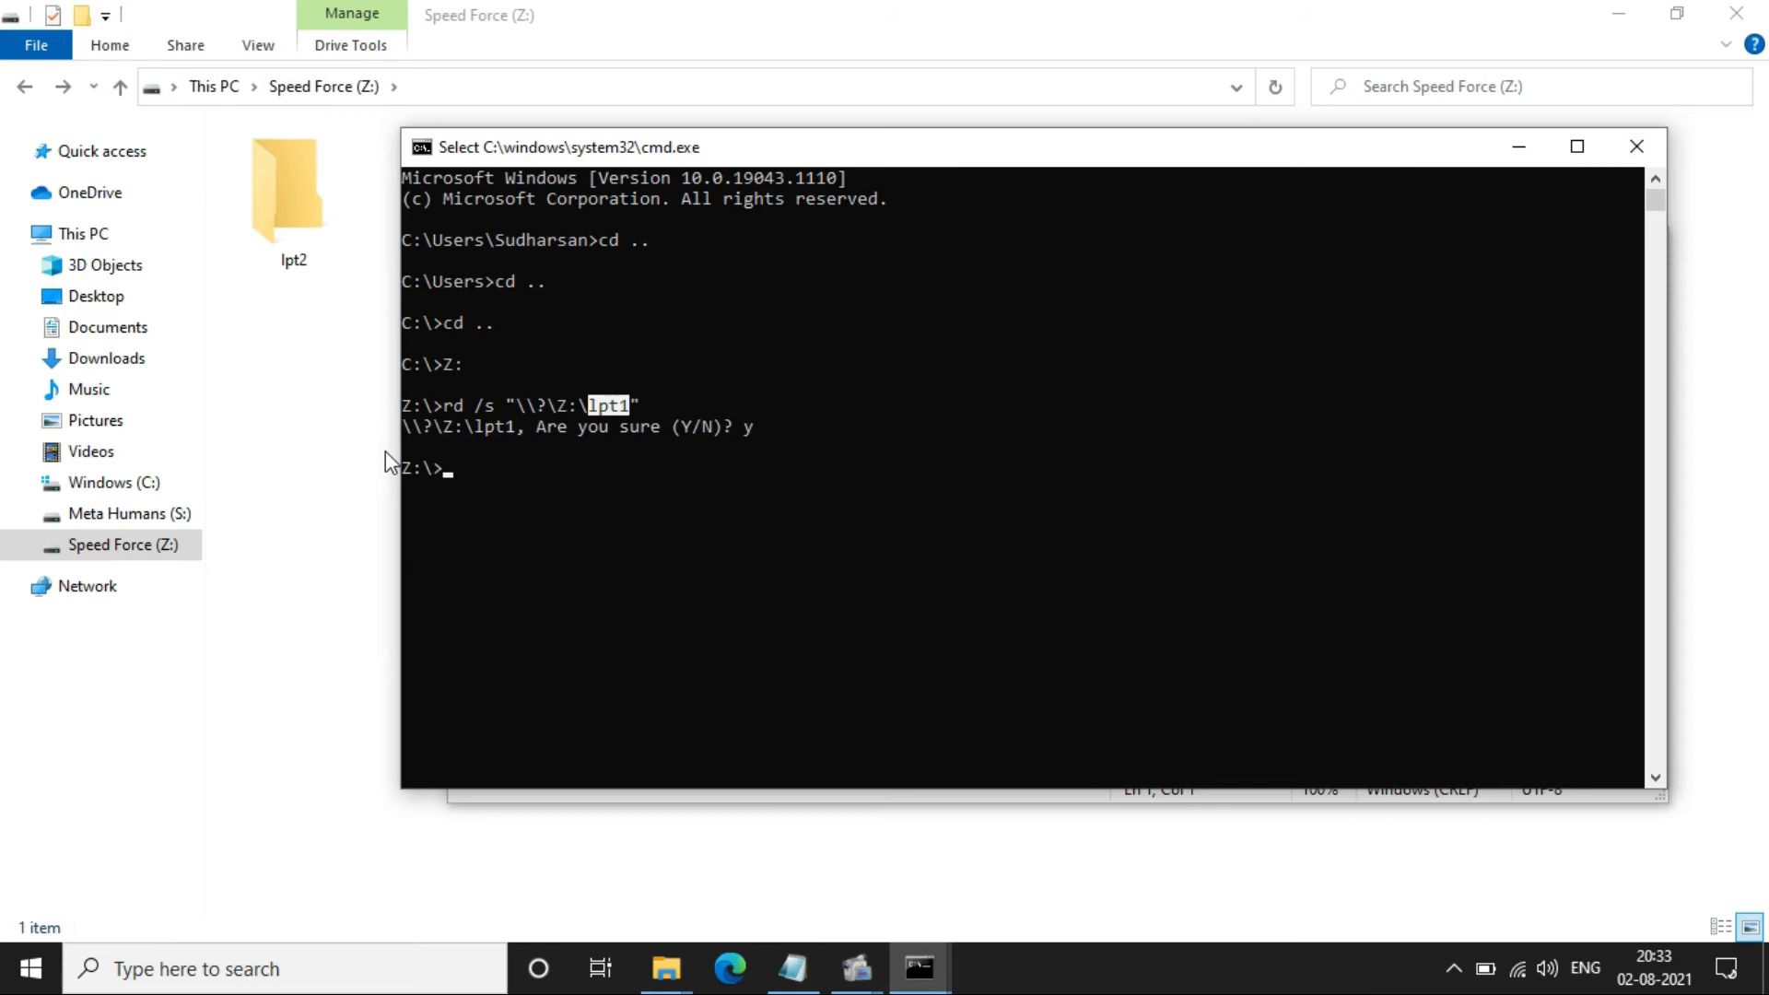
pyautogui.moveTo(795, 660)
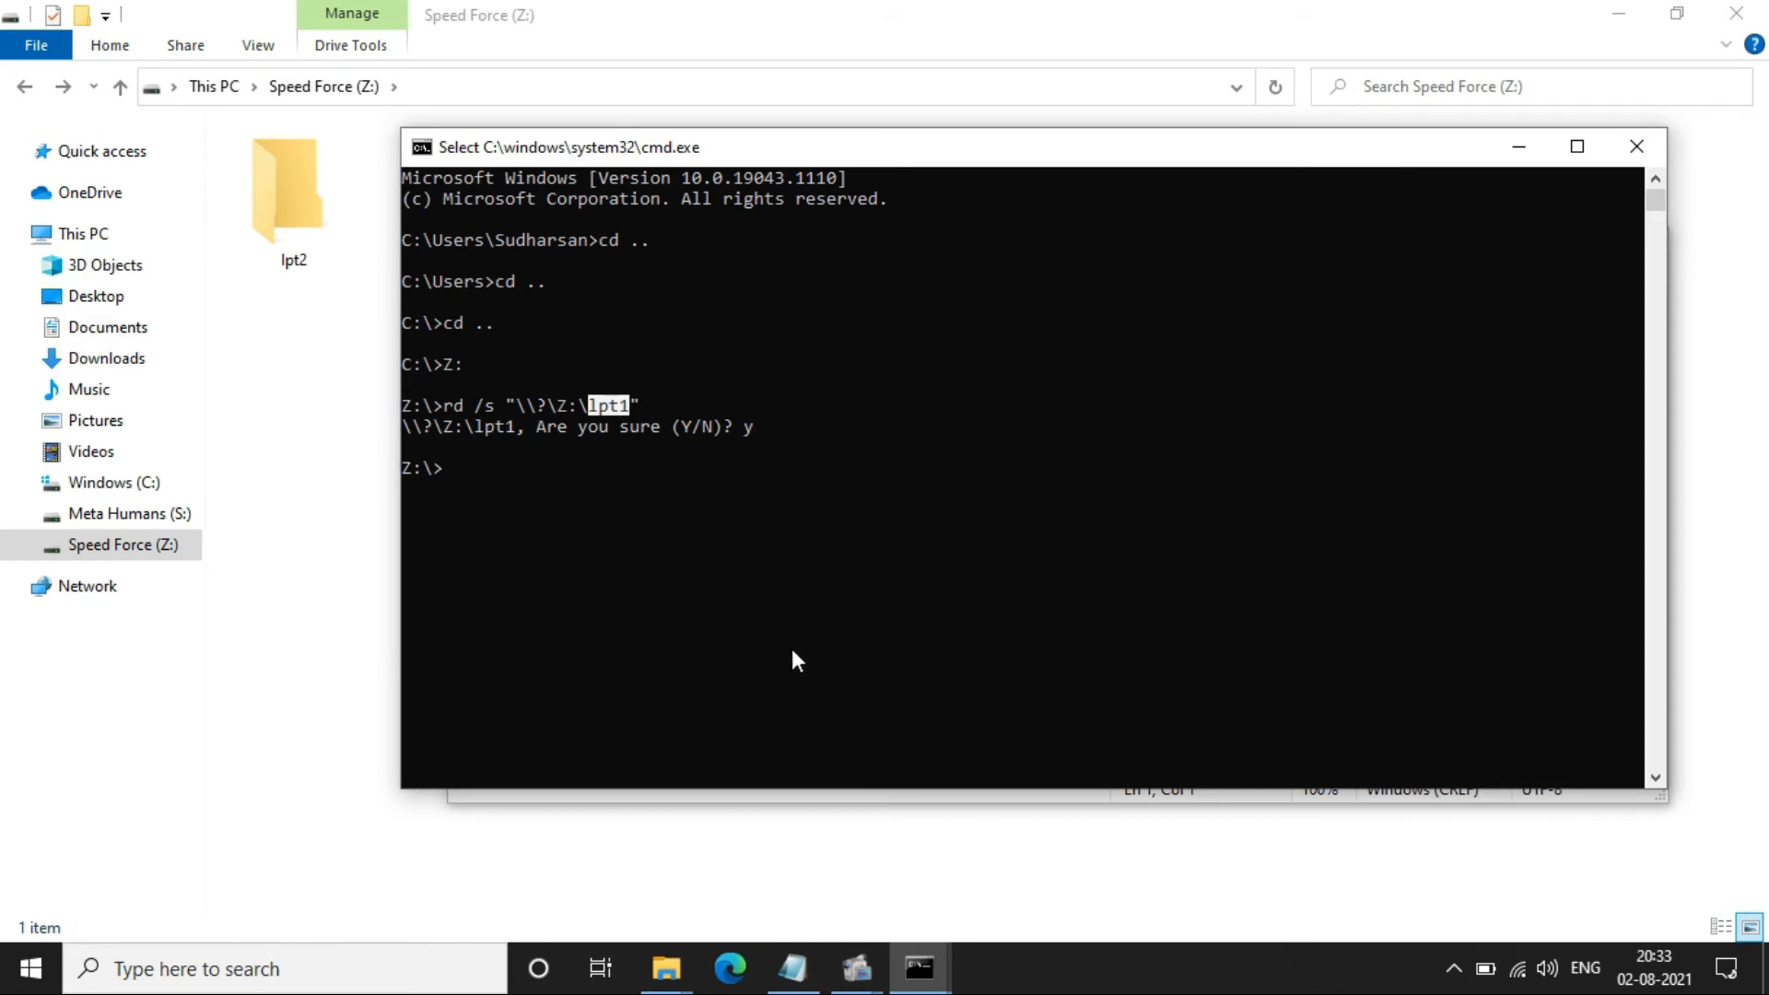
pyautogui.click(792, 968)
pyautogui.write('rd /s "\\\\?\\Z:\\lpt1"')
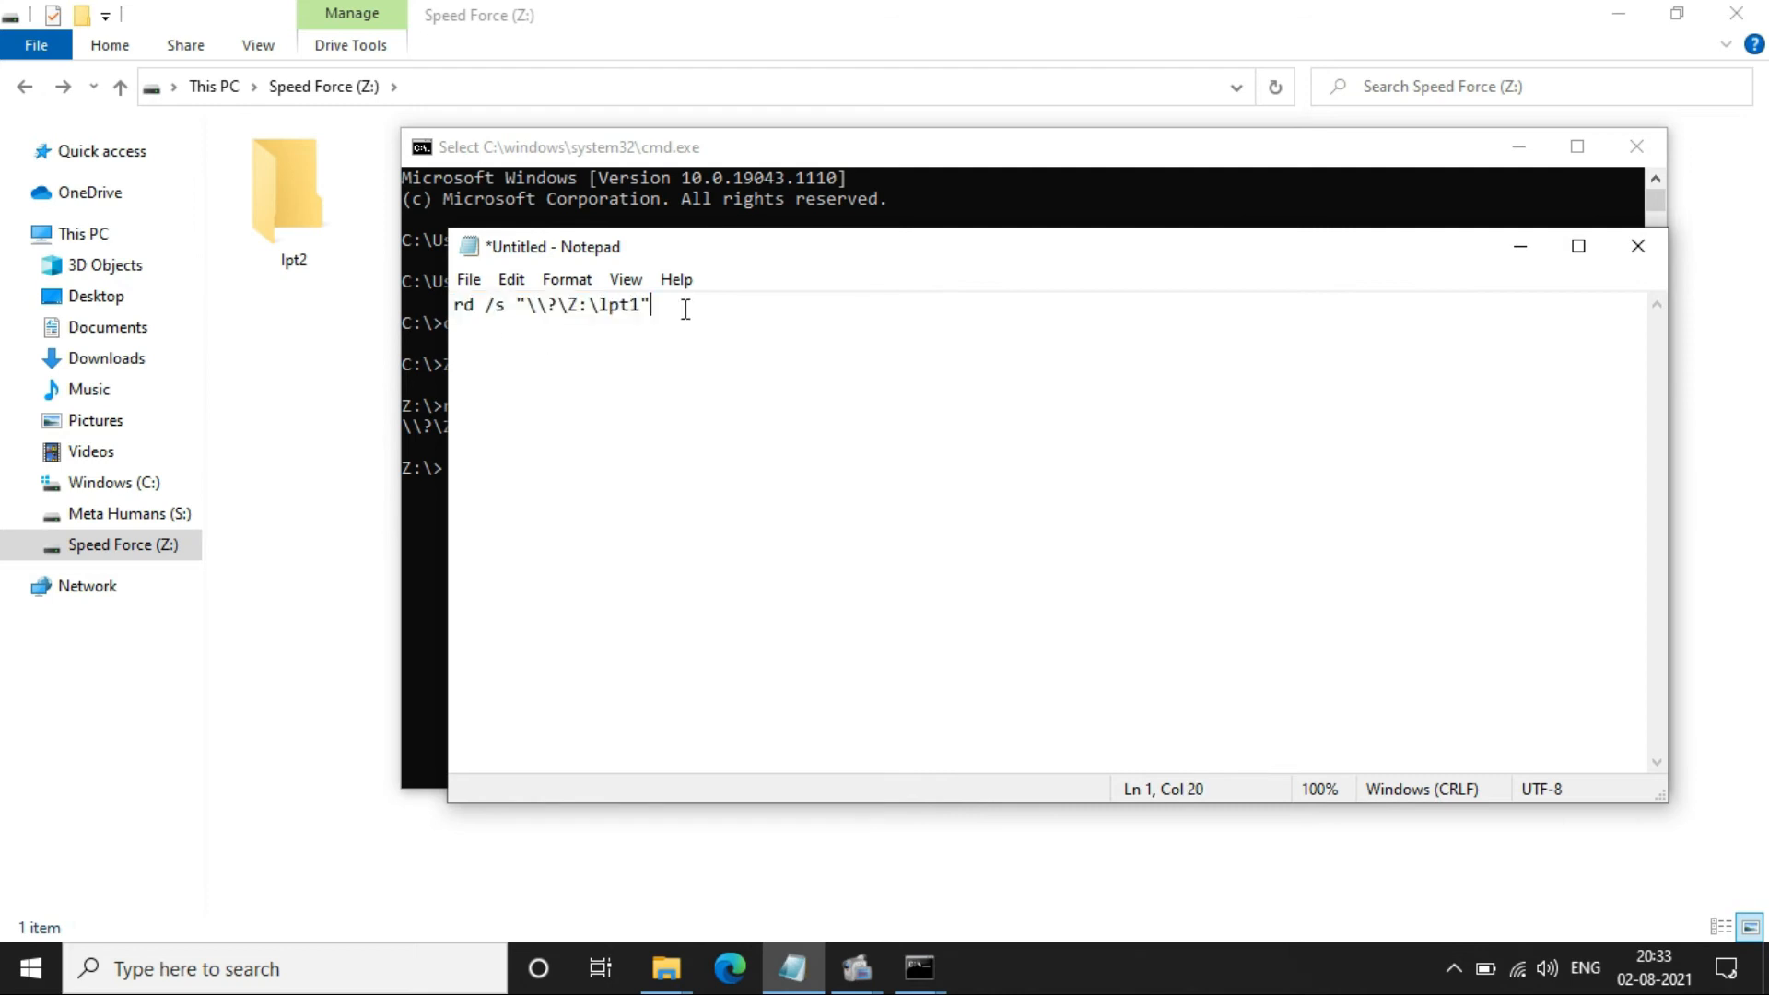
# - Add a second command line in Notepad with /q replacing /s and select the whole rd /q line
pyautogui.press('enter')
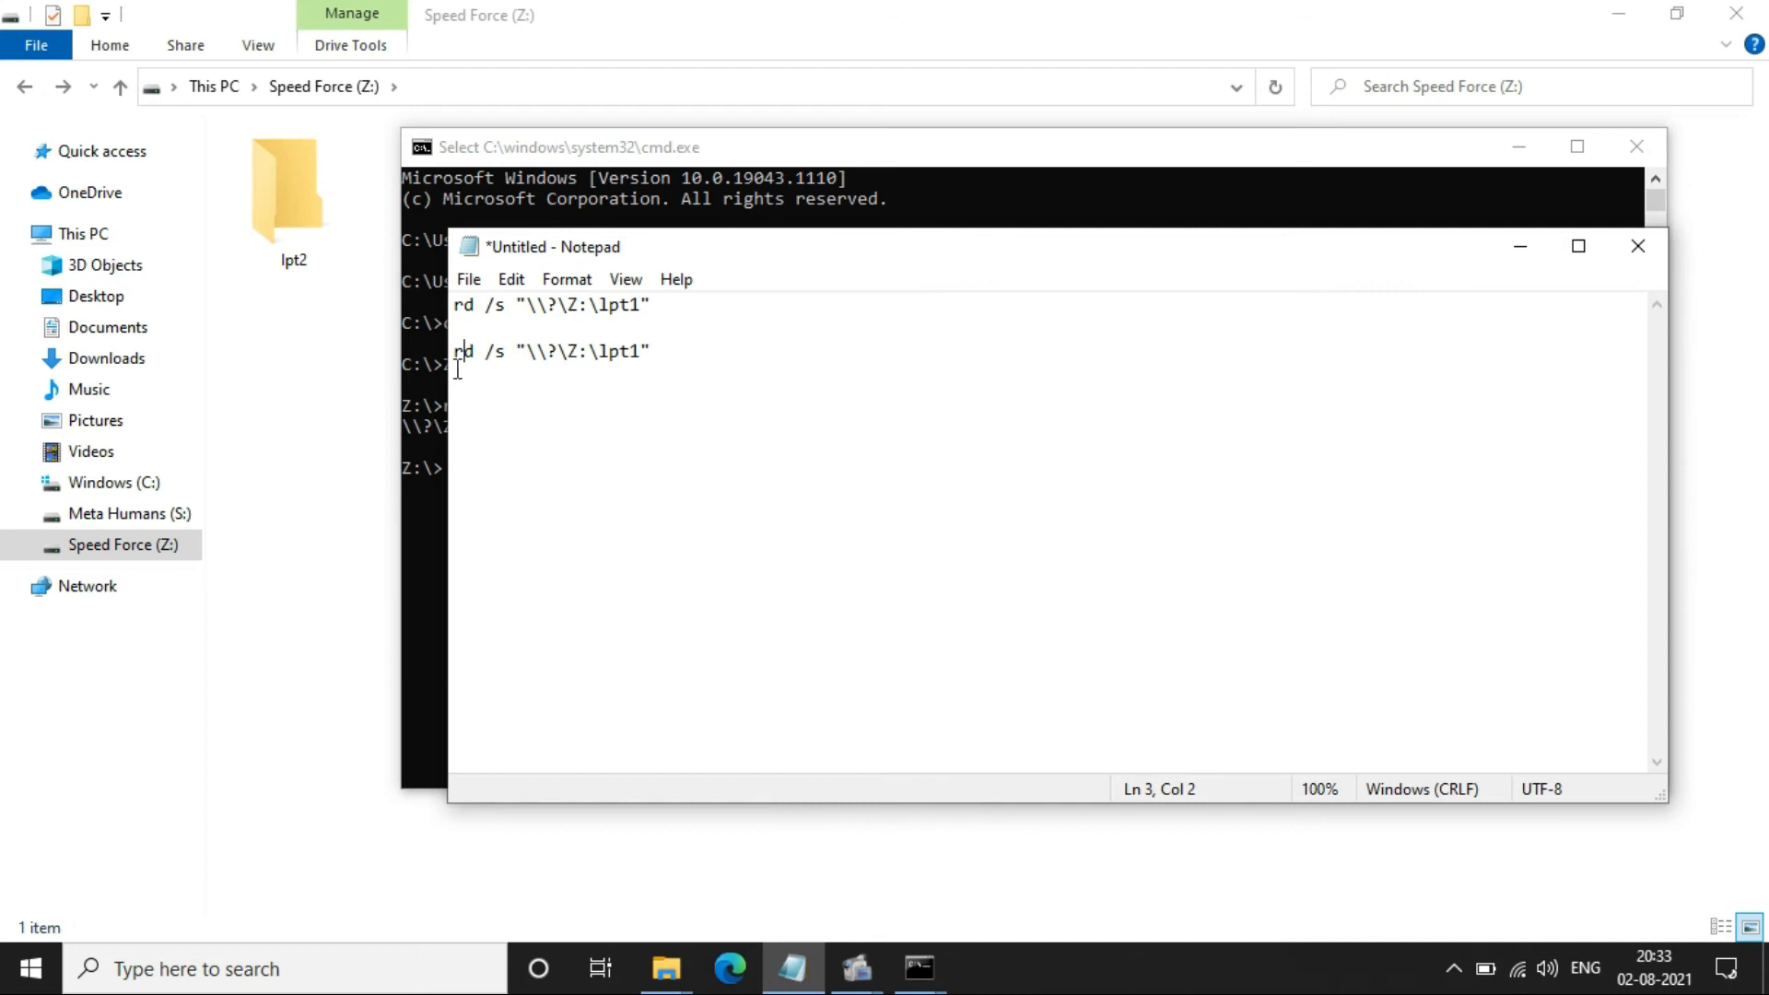
pyautogui.doubleClick(463, 351)
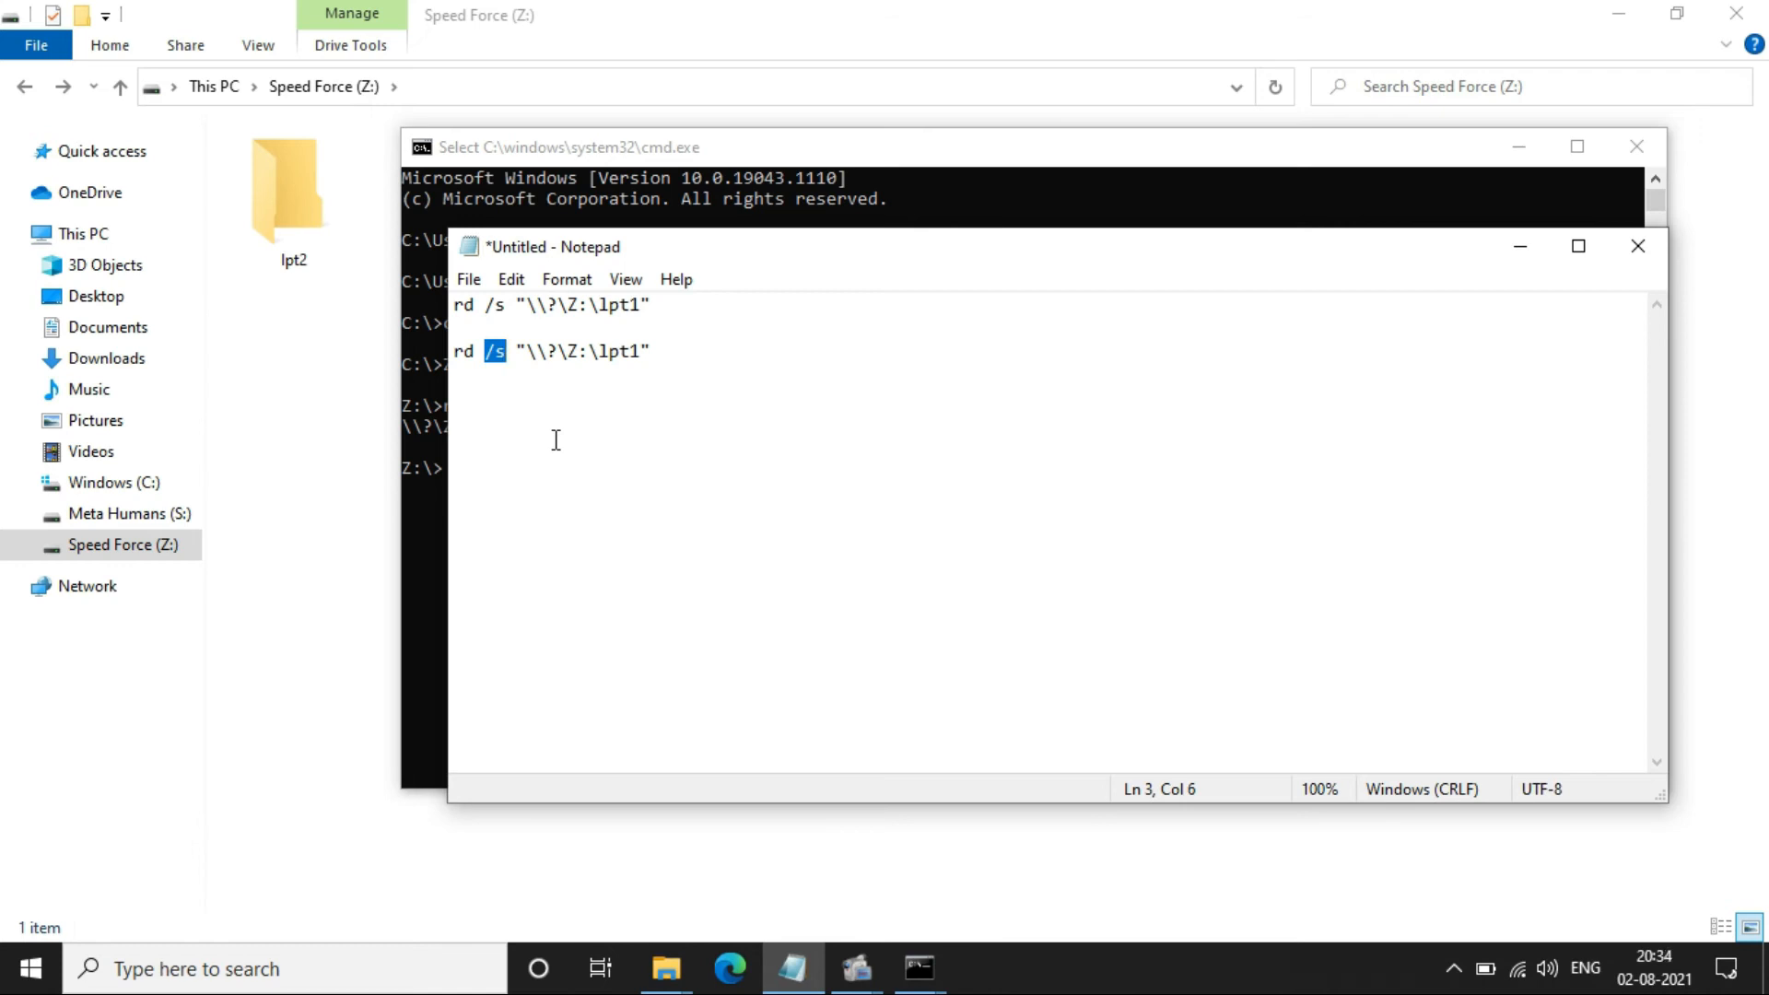
pyautogui.moveTo(504, 387)
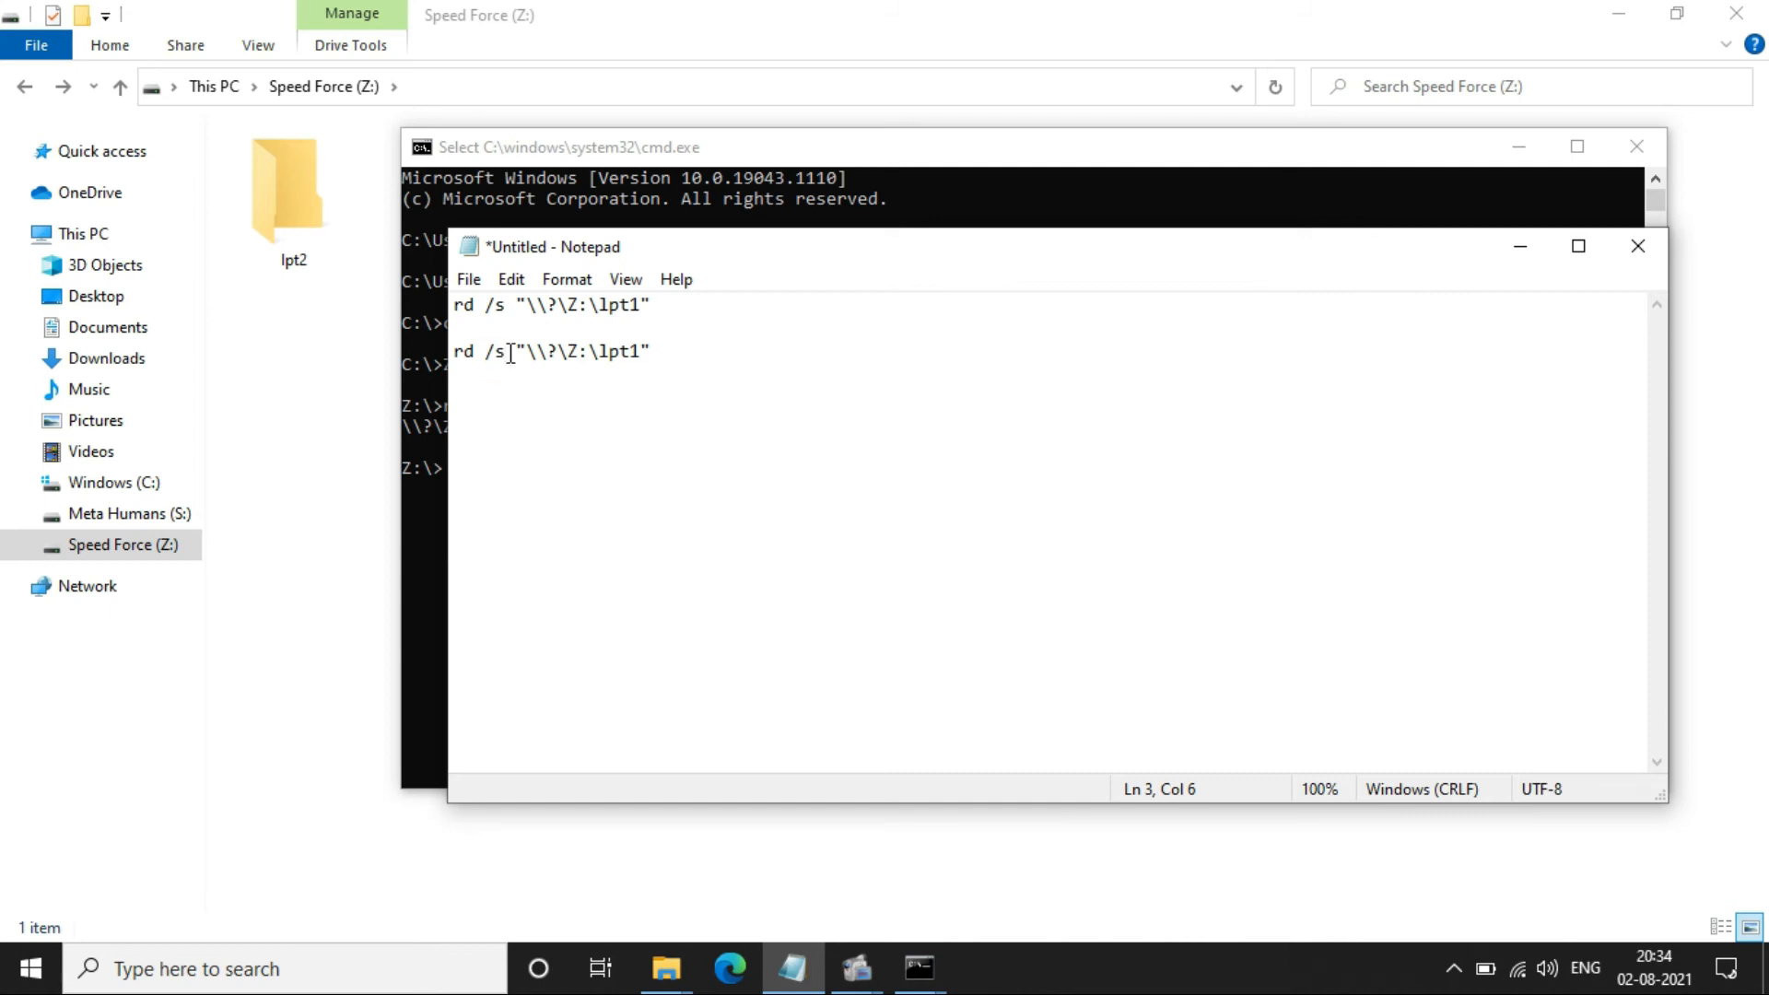
pyautogui.write('/q')
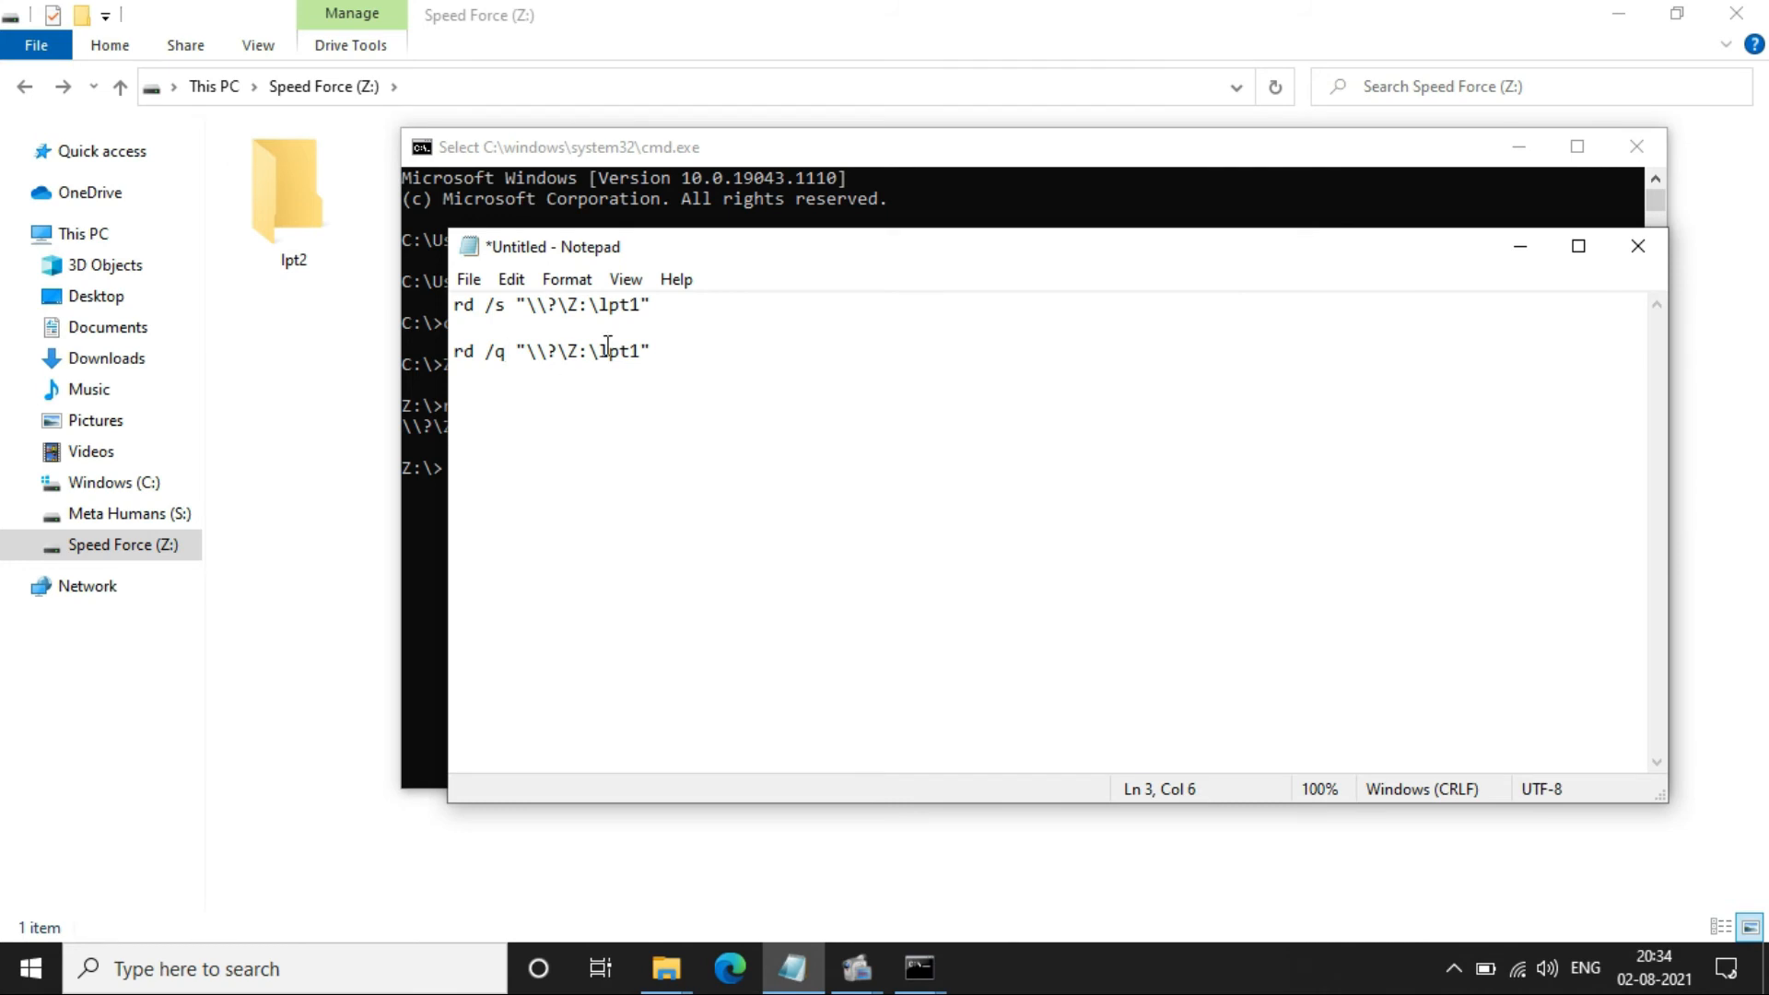
pyautogui.tripleClick(553, 351)
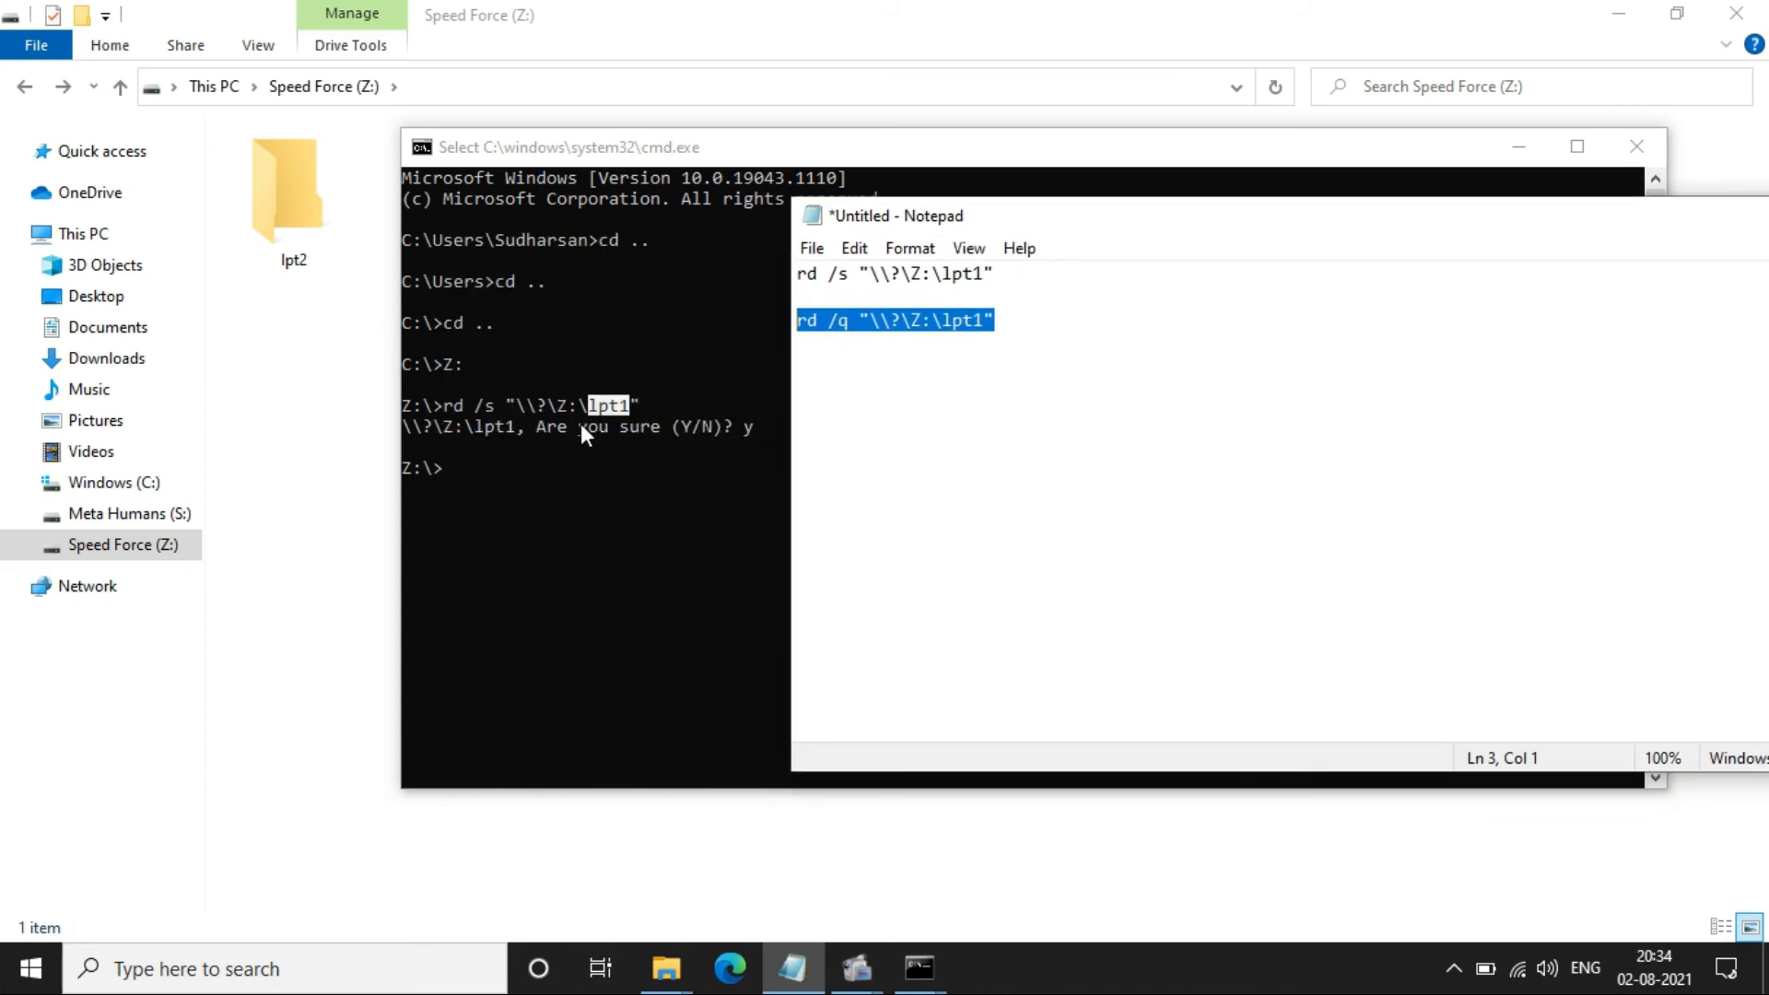
pyautogui.moveTo(753, 444)
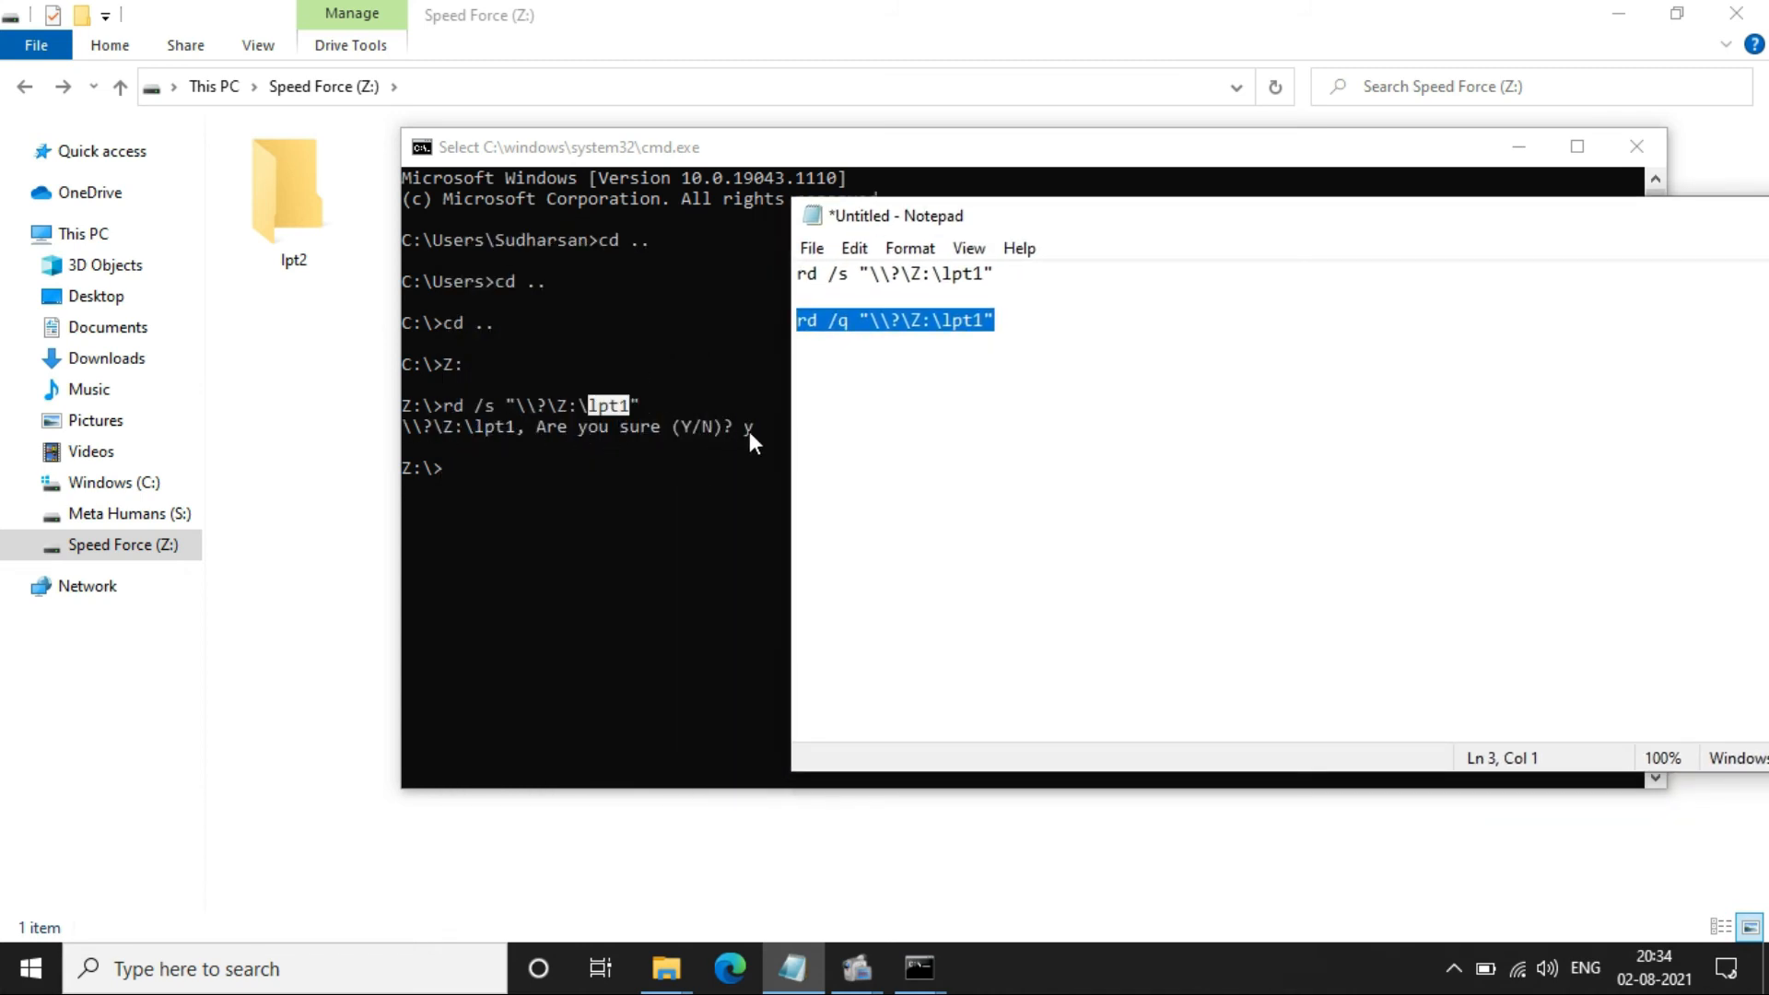
pyautogui.moveTo(471, 488)
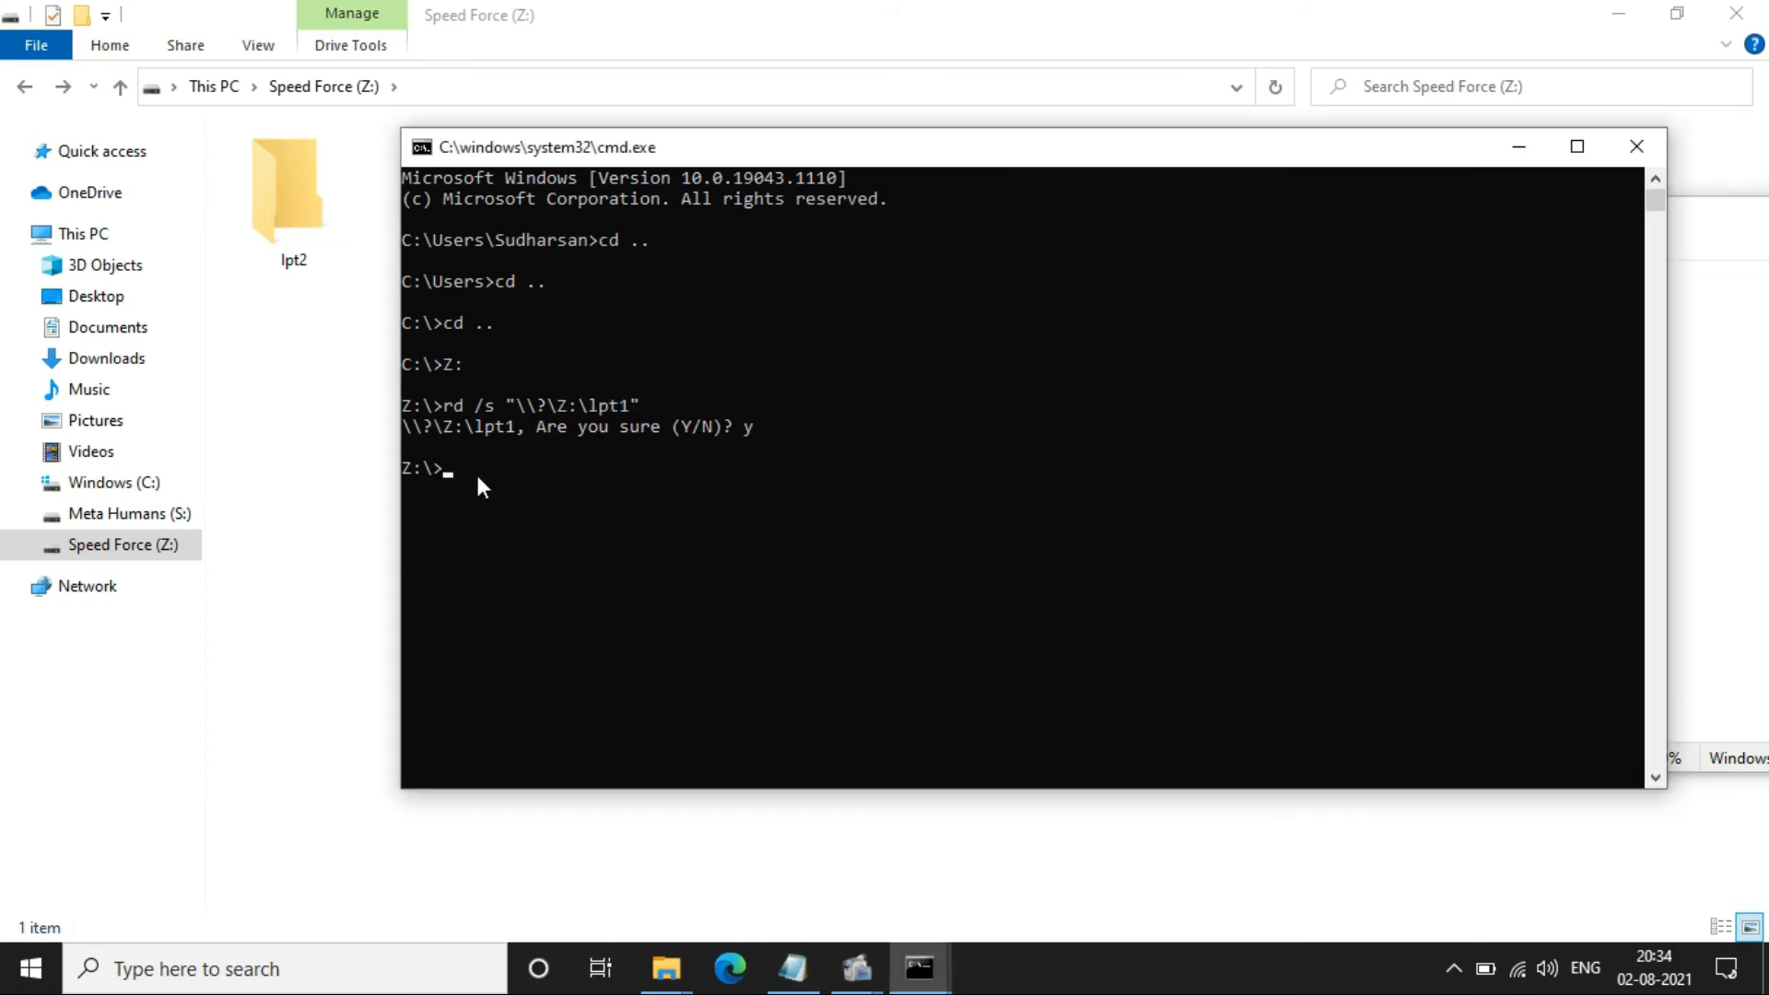
# - Enter rd /q "\\?\Z:\lpt2" at the Z:\ prompt, not yet run
pyautogui.write('lpt1')
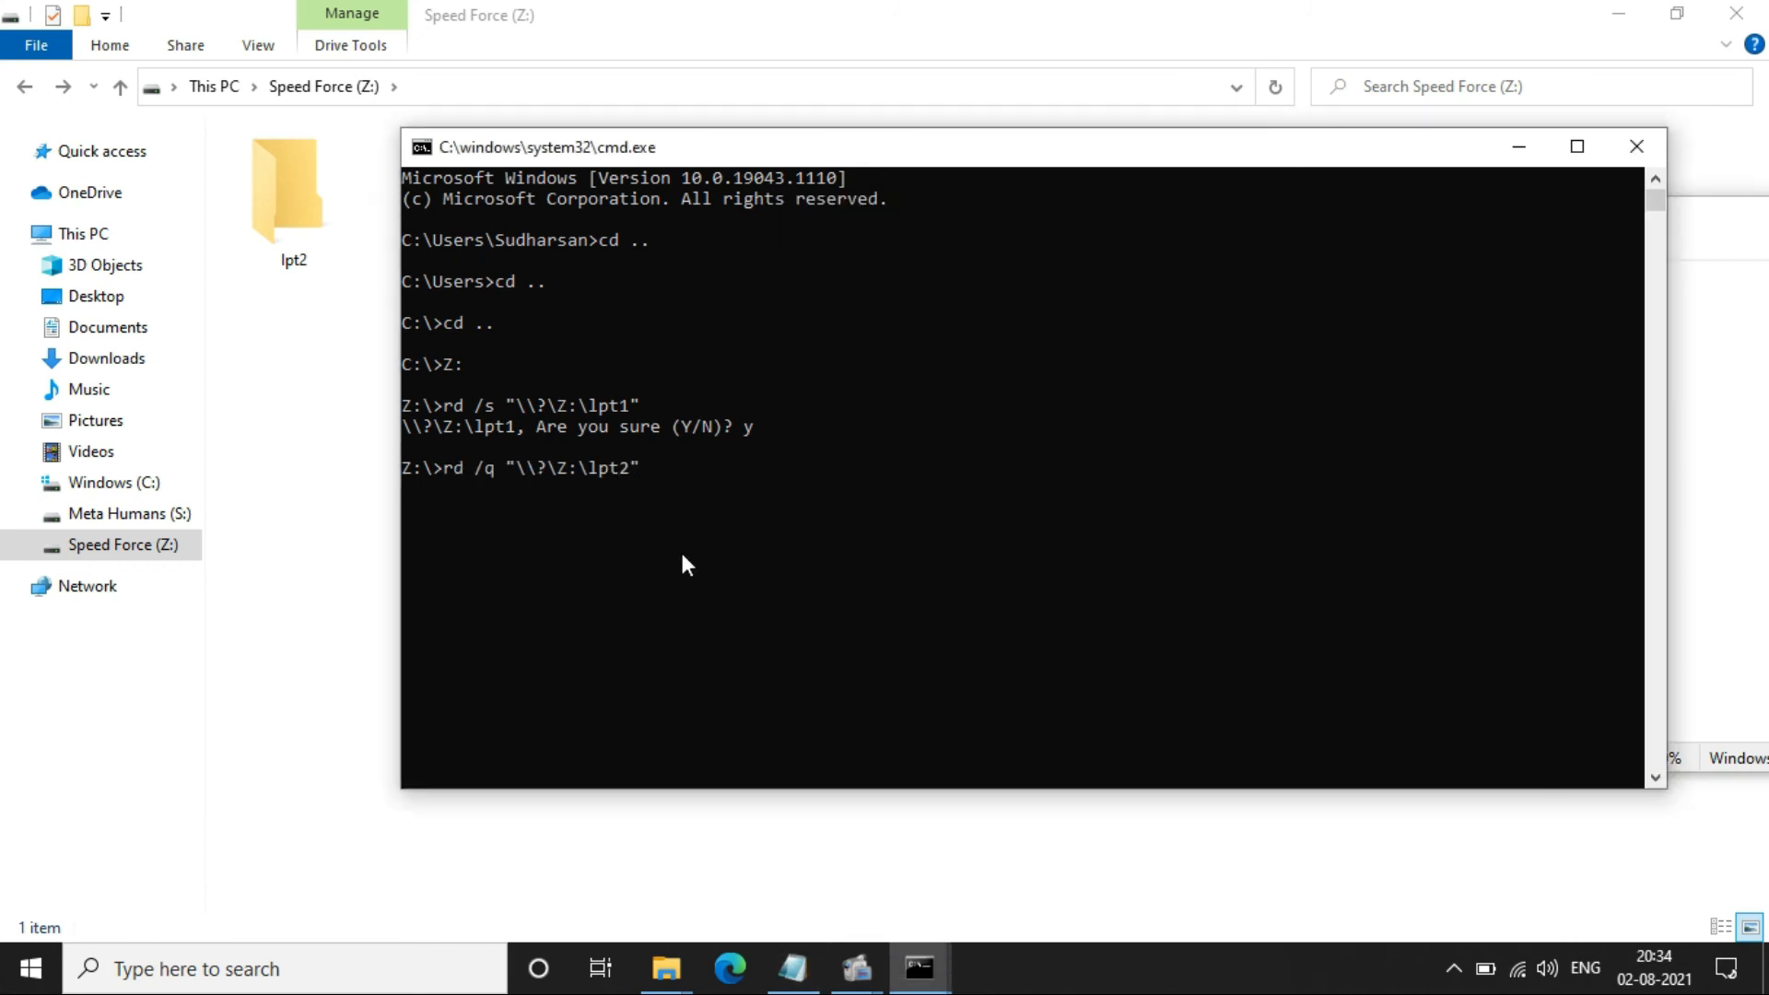
pyautogui.rightClick(292, 191)
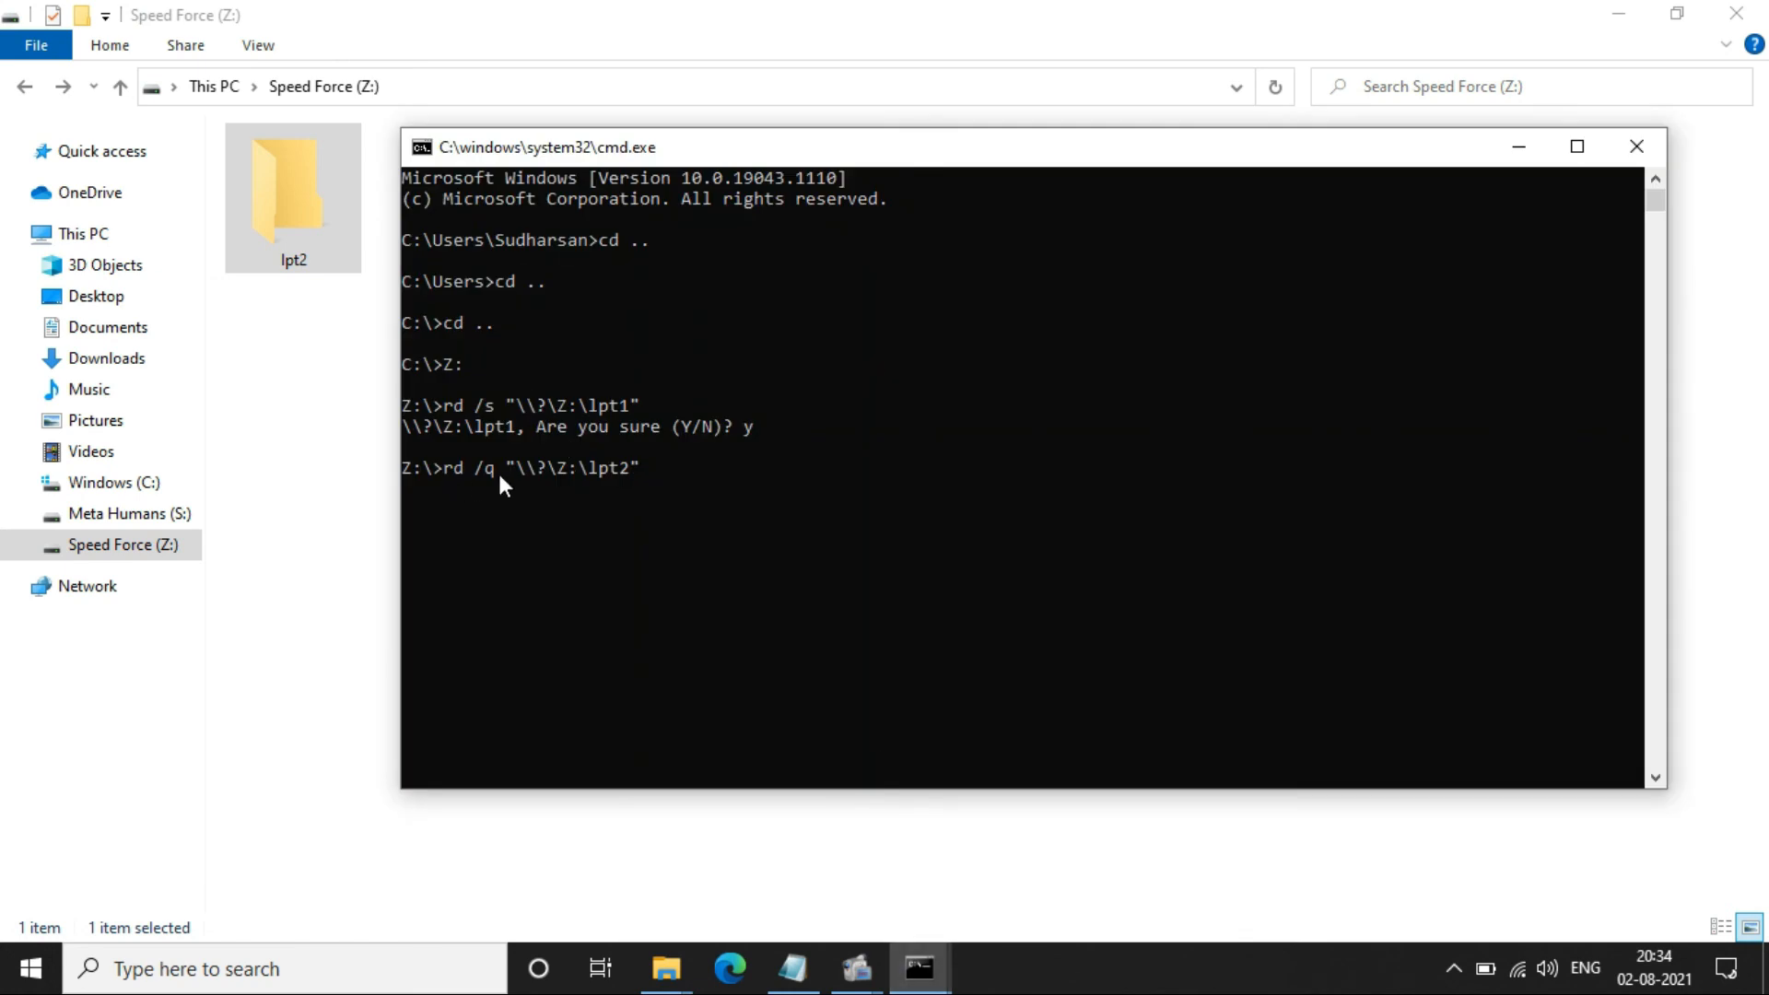
pyautogui.moveTo(830, 506)
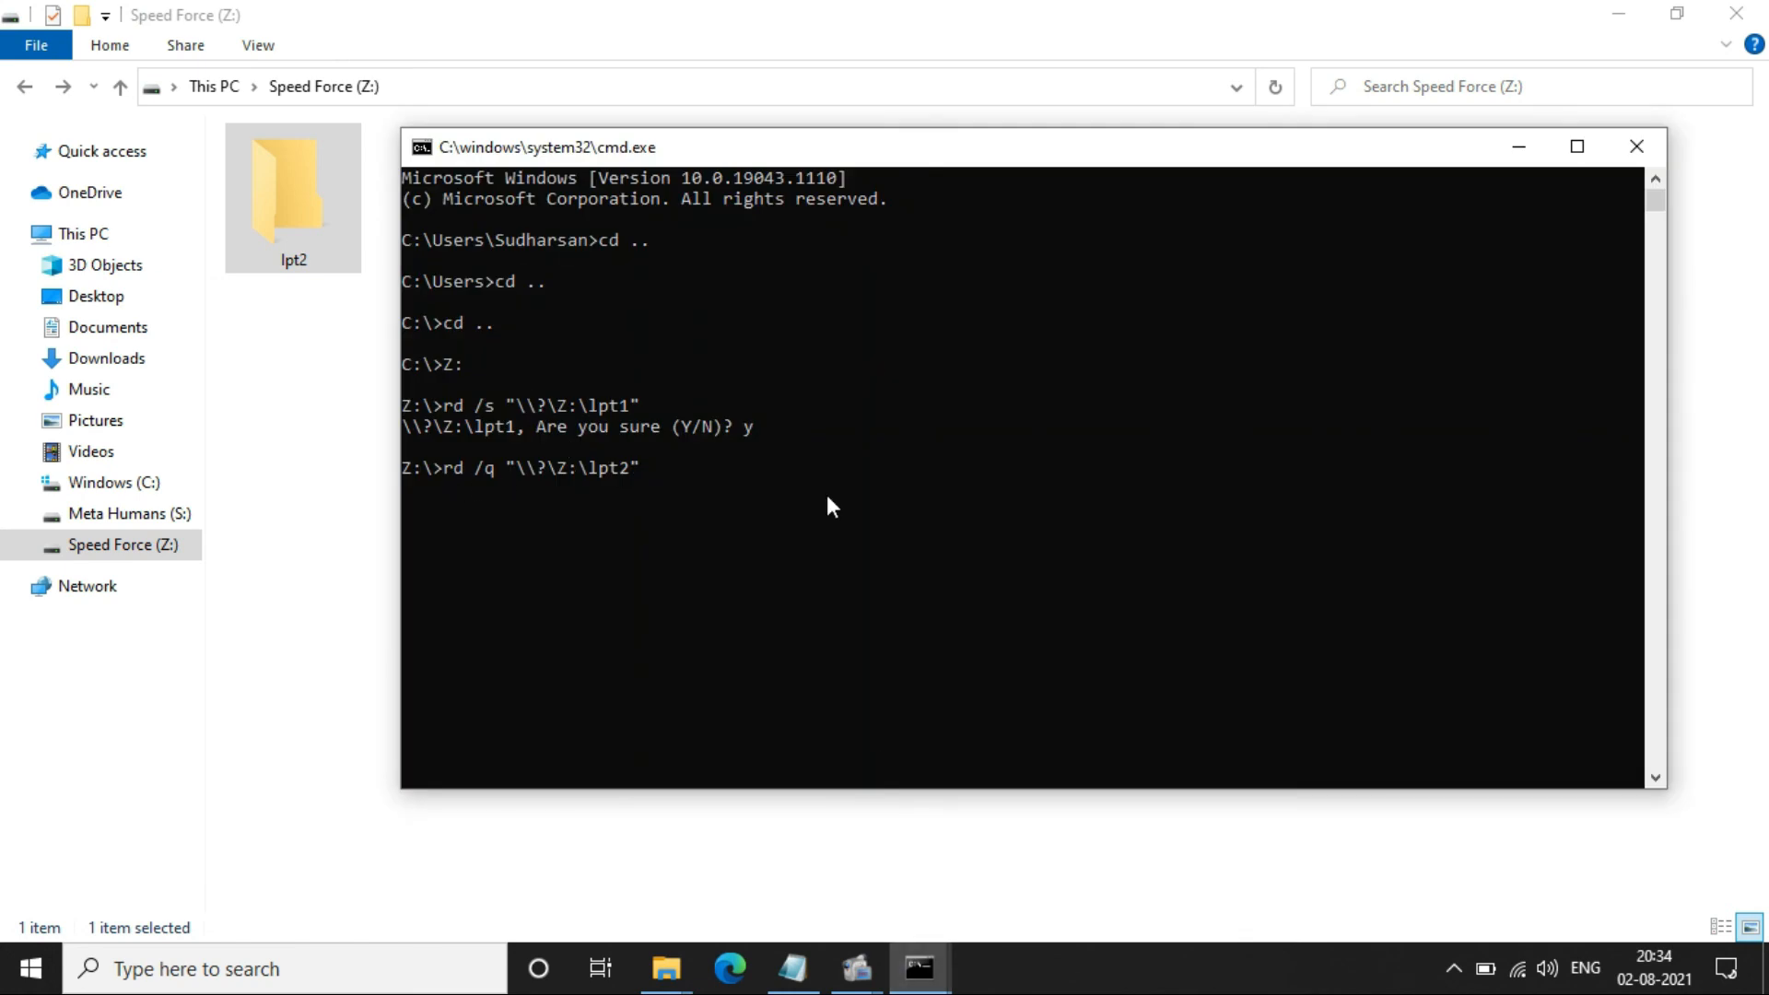